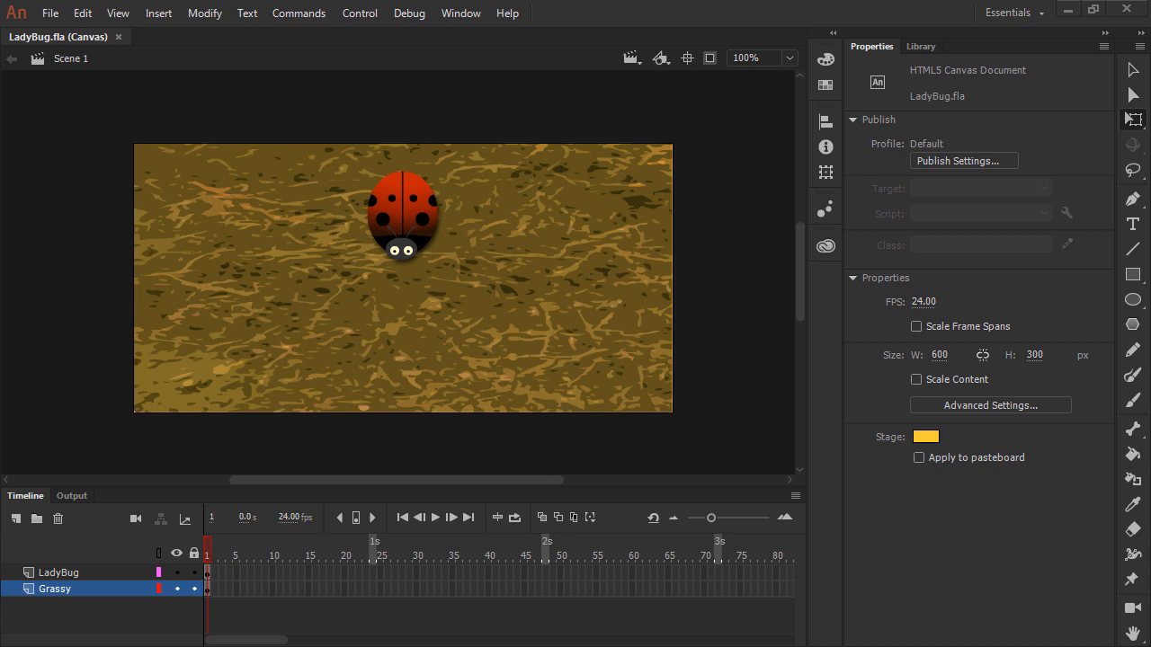
Step: Select the ladybug movie clip on the stage to show its instance properties
click(205, 588)
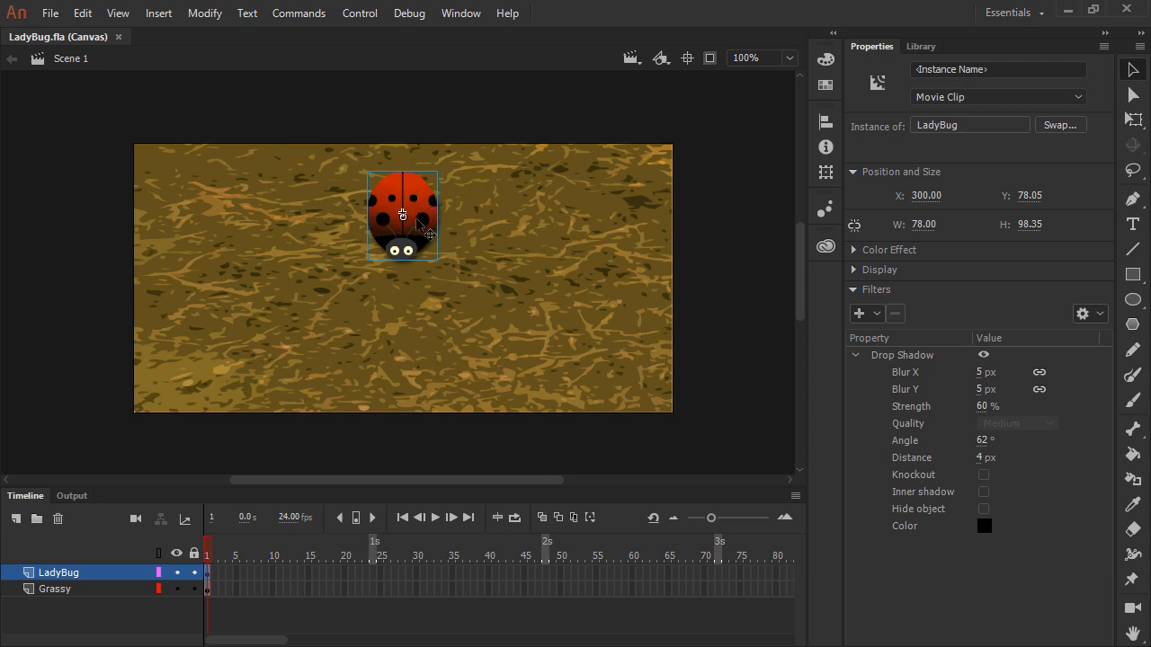
mouse_move(775, 151)
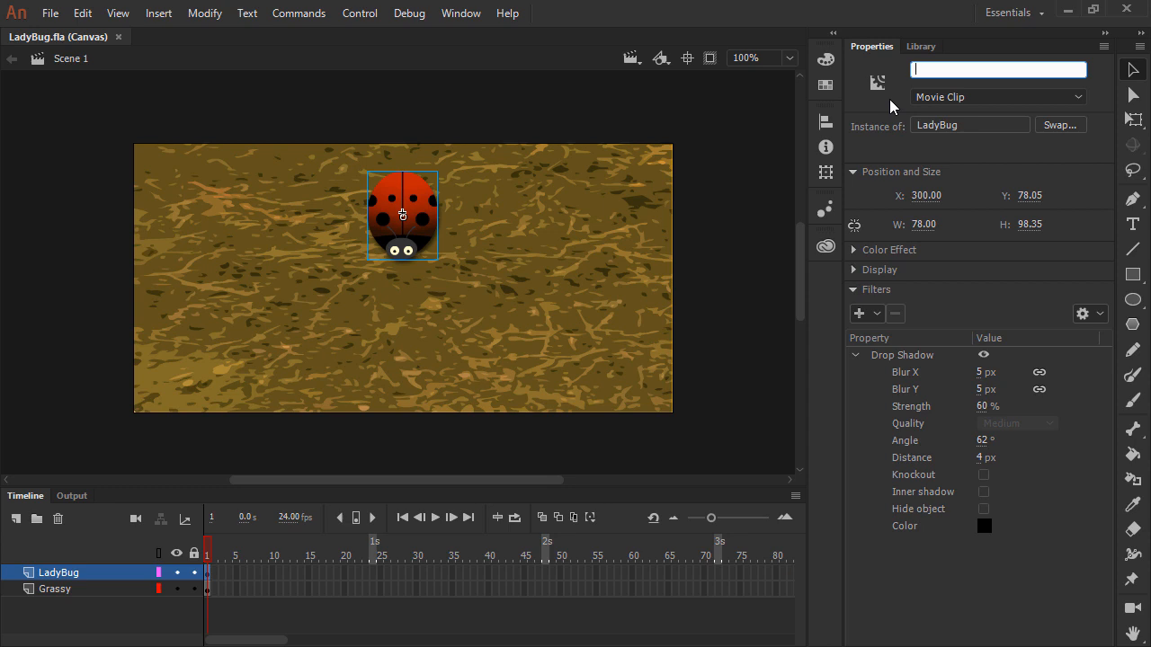
Step: Name the ladybug instance 'bug' in the Properties panel
text(bug)
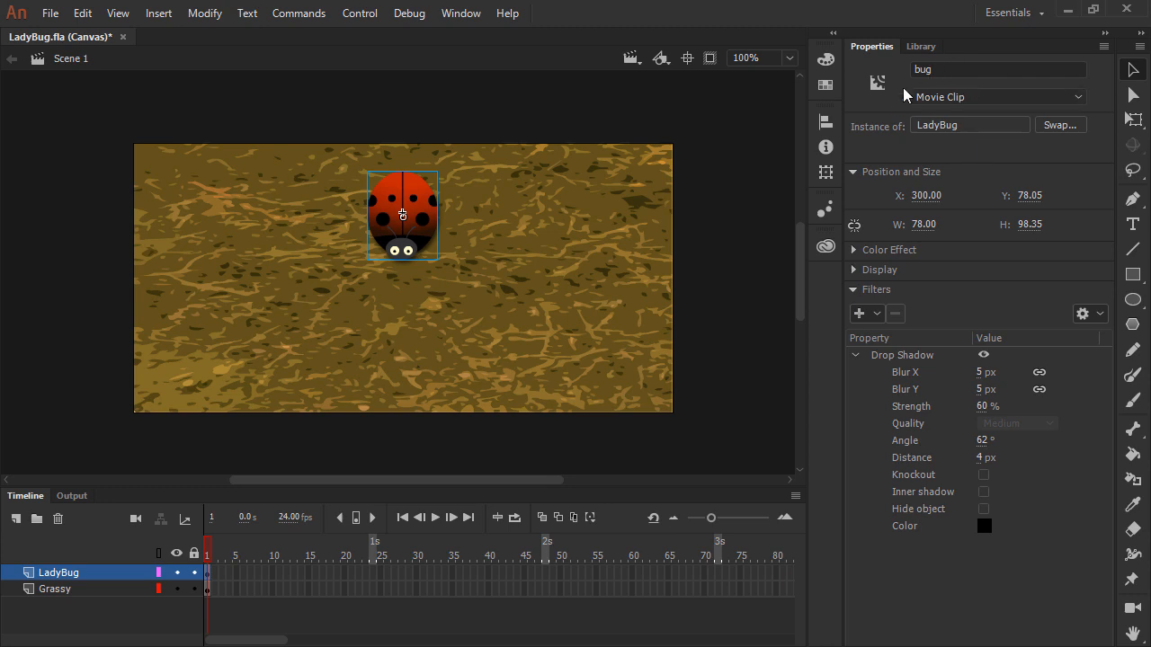
mouse_move(899, 108)
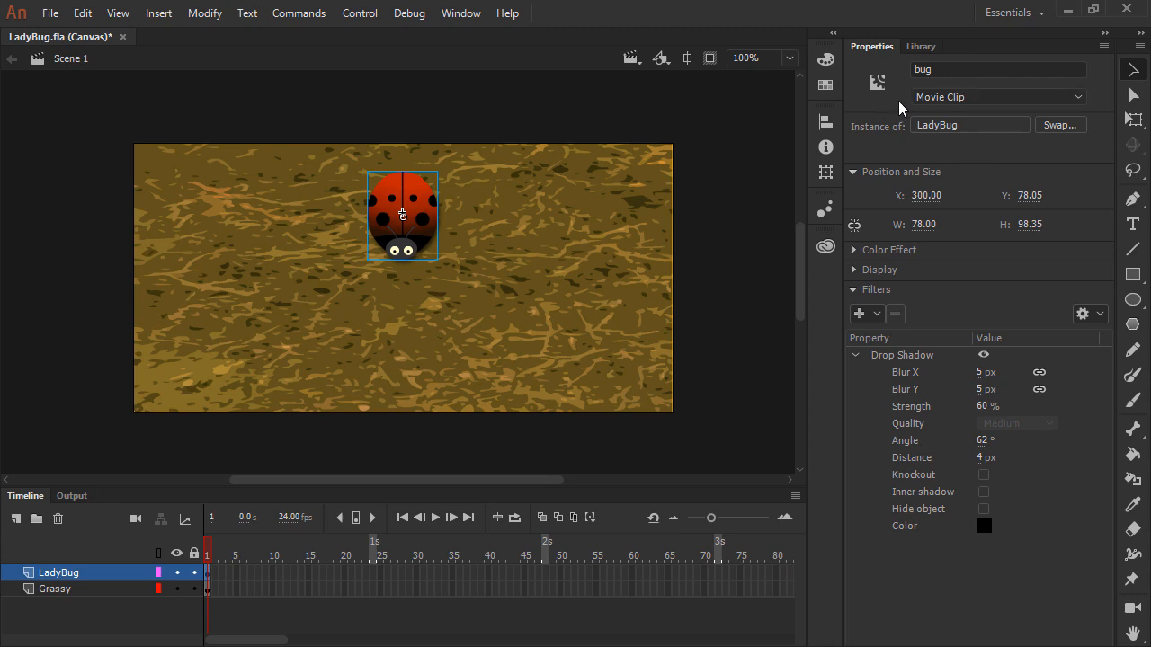
mouse_move(905, 101)
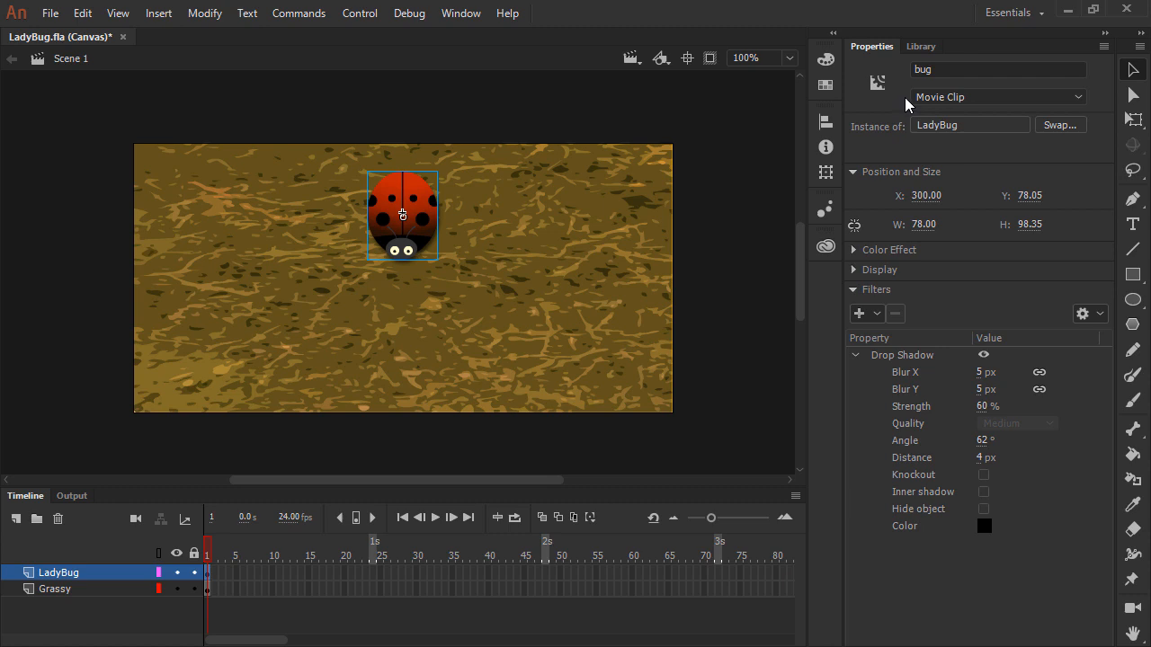
mouse_move(903, 106)
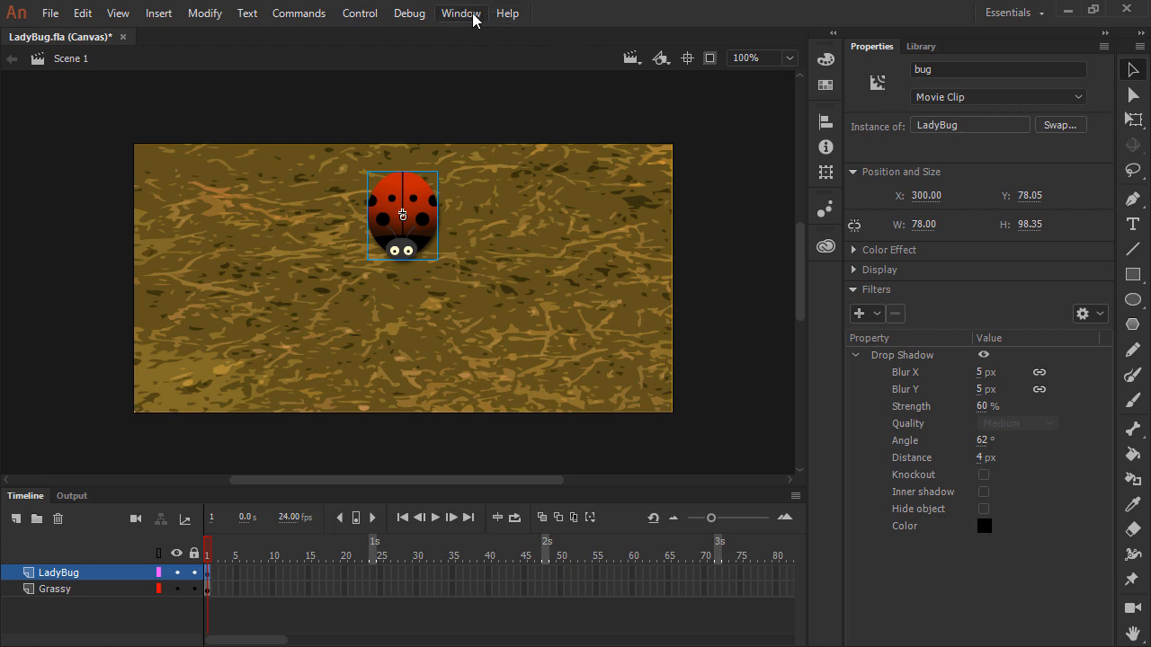
Step: Bring up the Actions editor (Window > Actions) for the LadyBug layer's frame 1 and focus it
click(461, 12)
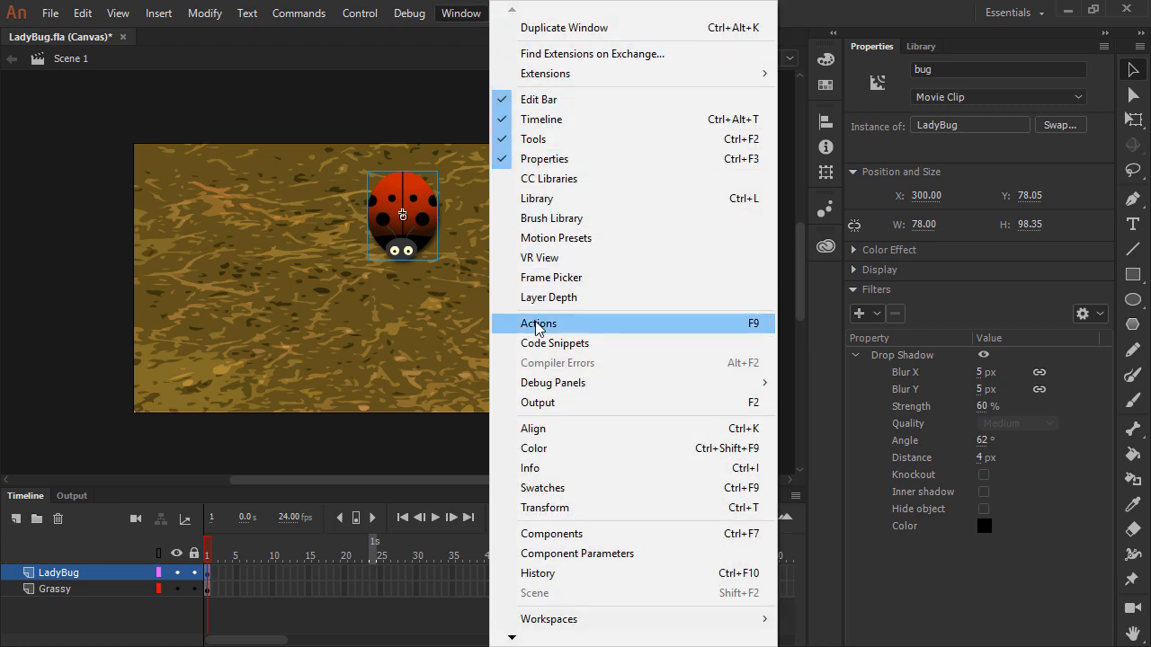
click(538, 324)
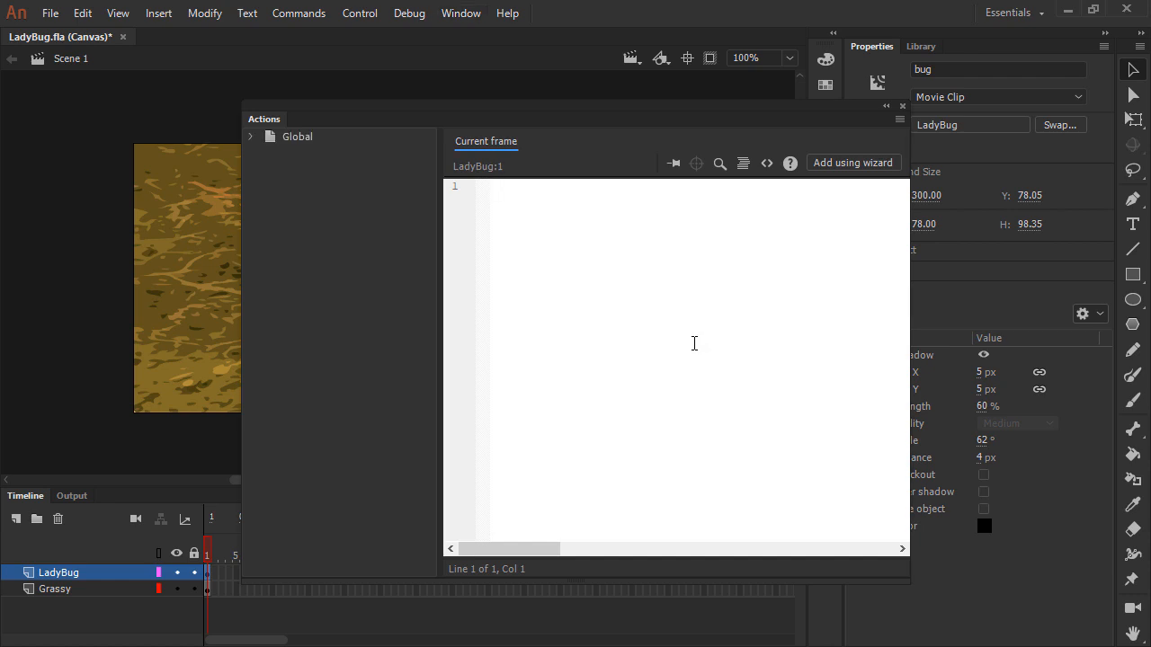
mouse_move(691, 347)
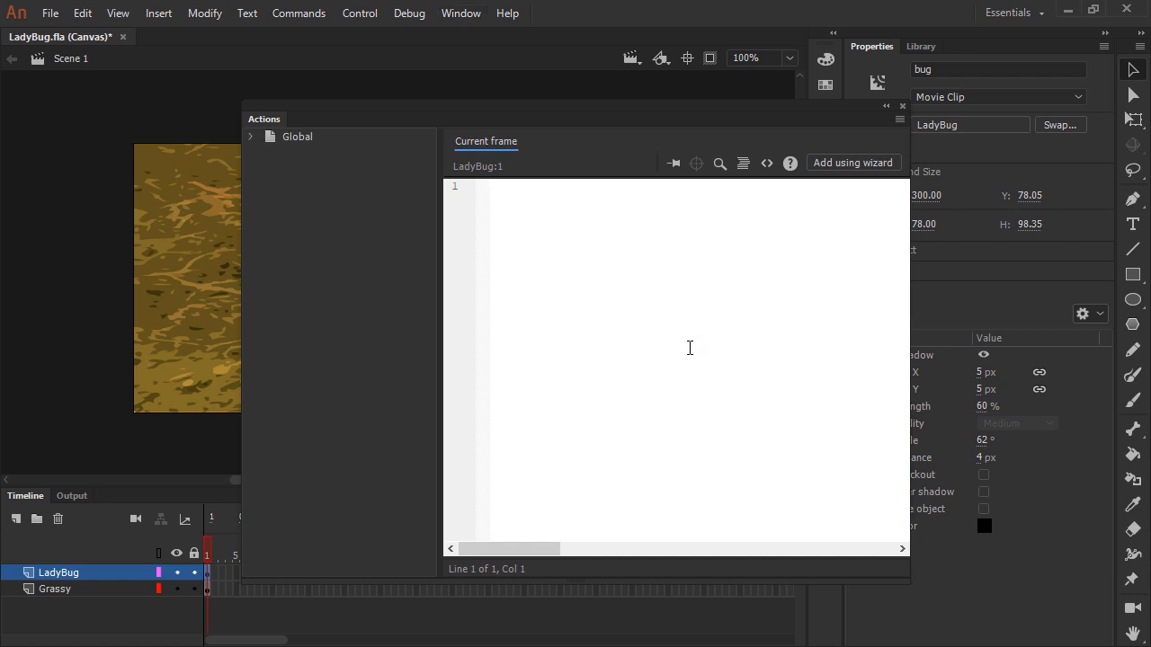
click(525, 186)
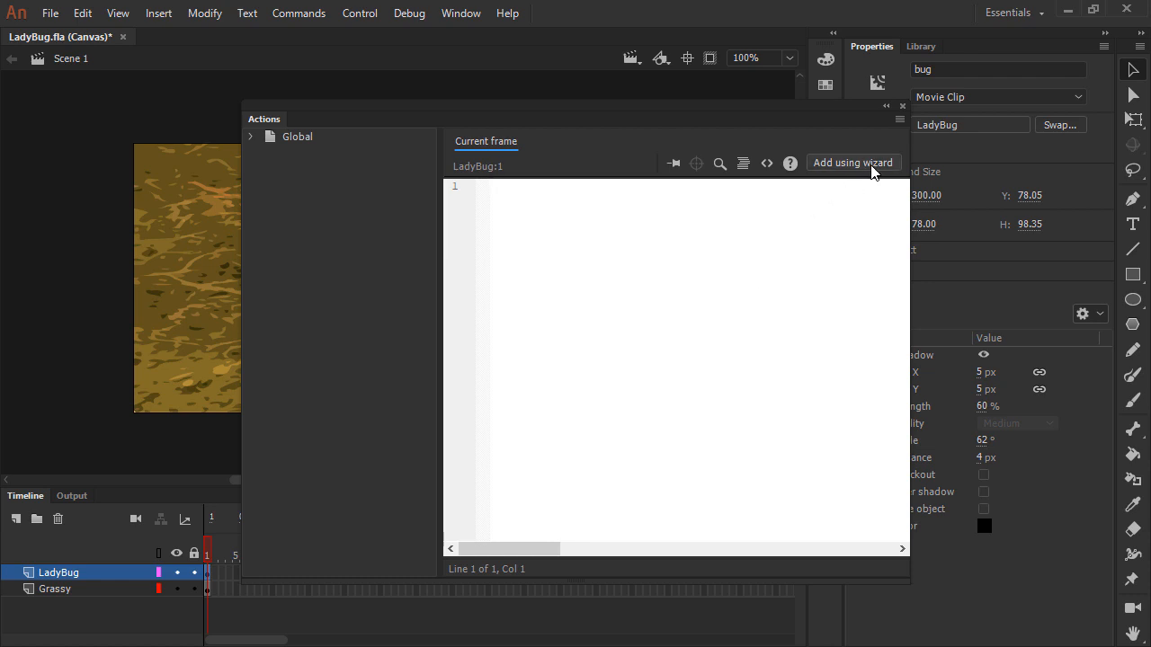
mouse_move(872, 171)
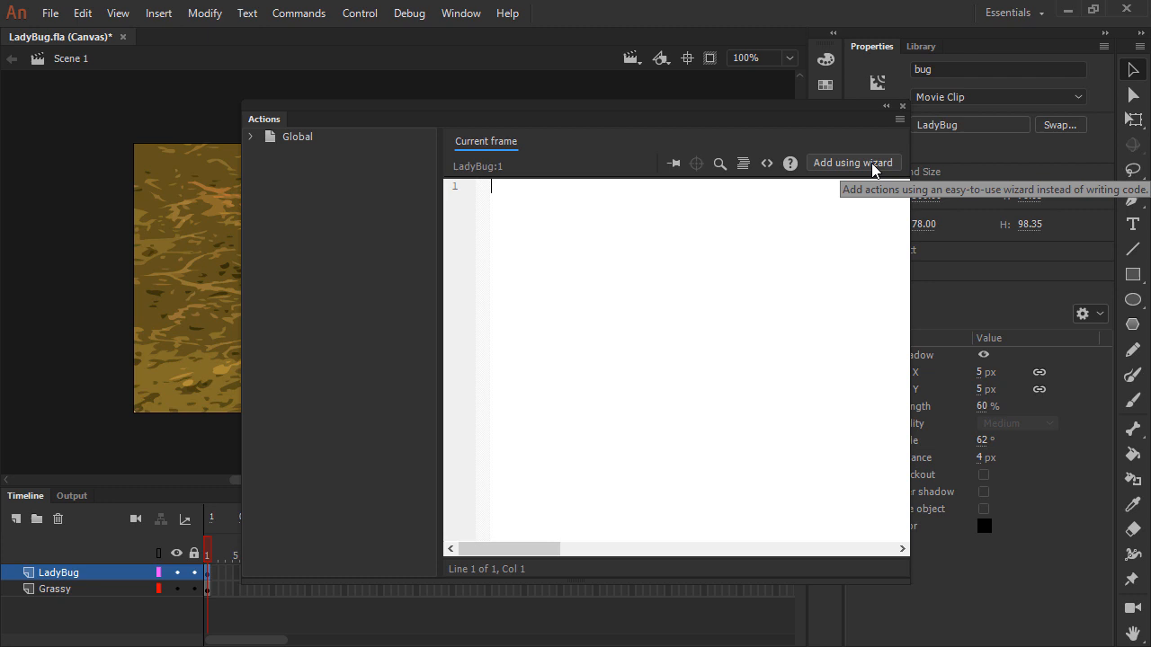
Step: Start the action wizard and choose Rotate the Object with bug as the target
click(852, 162)
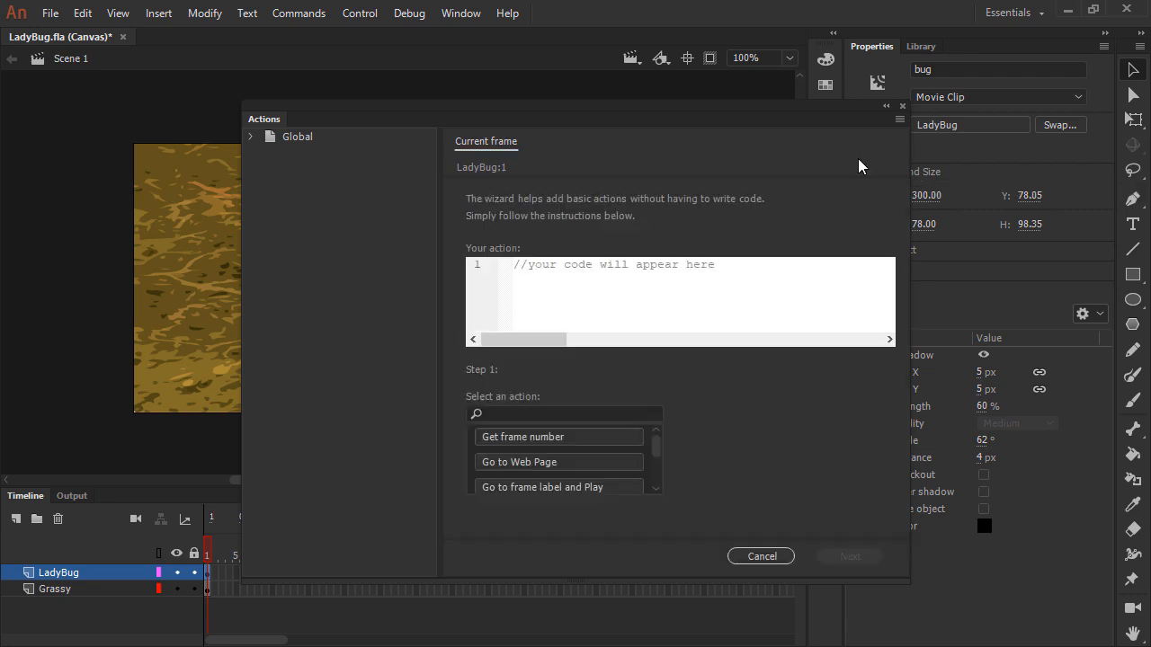
mouse_move(677, 448)
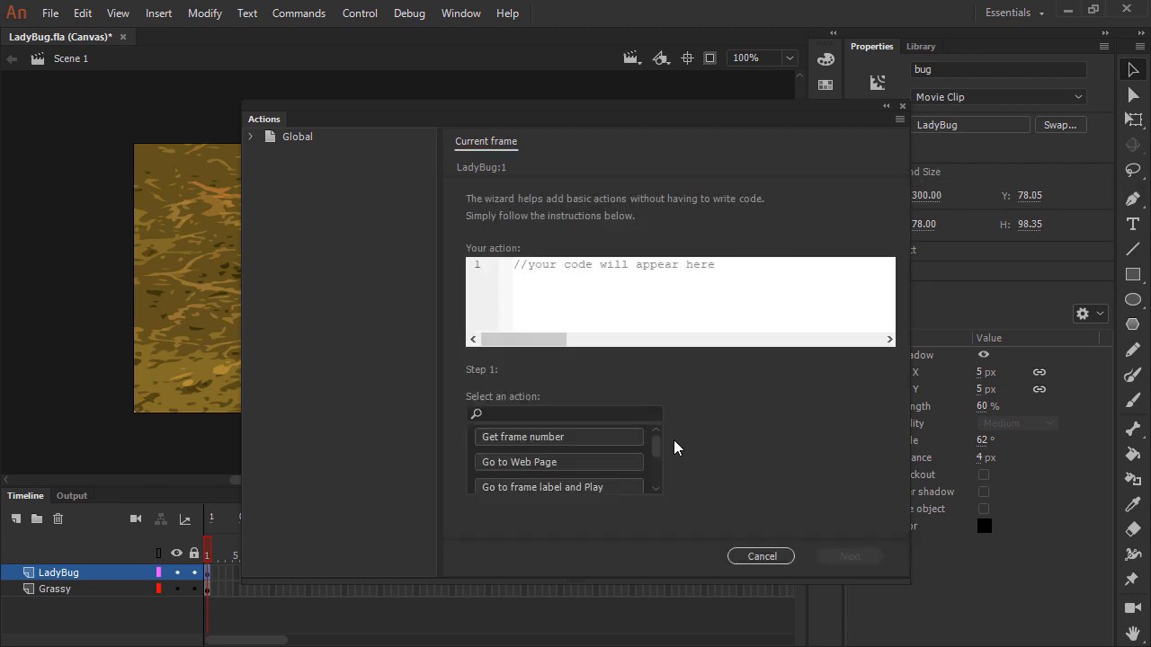
mouse_move(665, 455)
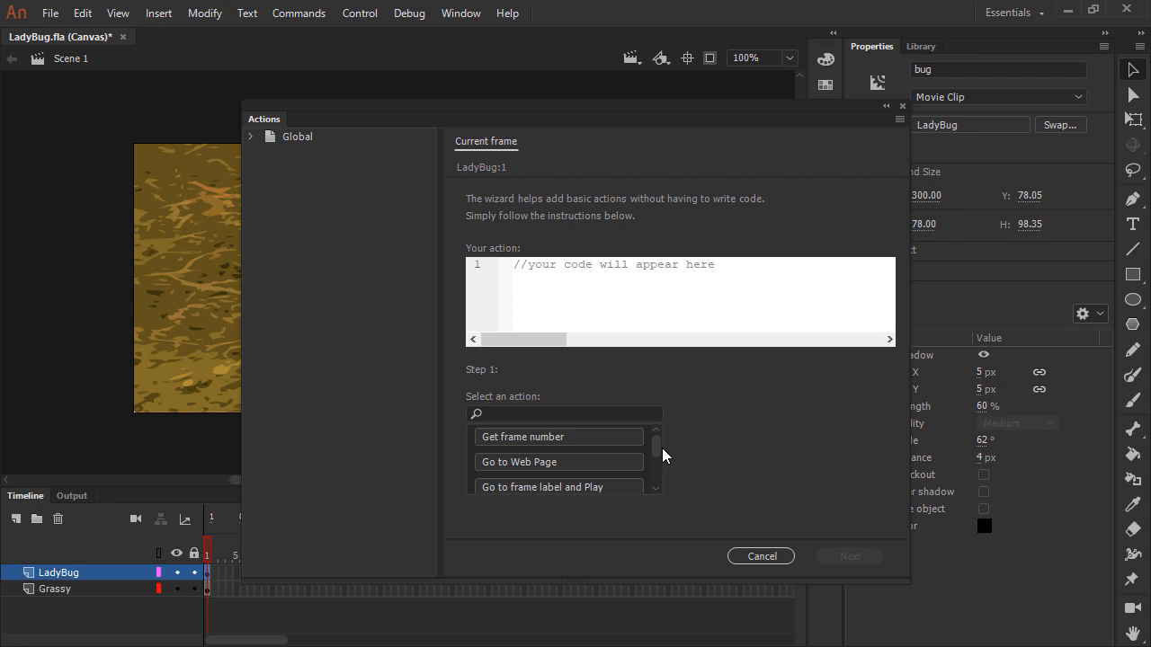
mouse_move(662, 455)
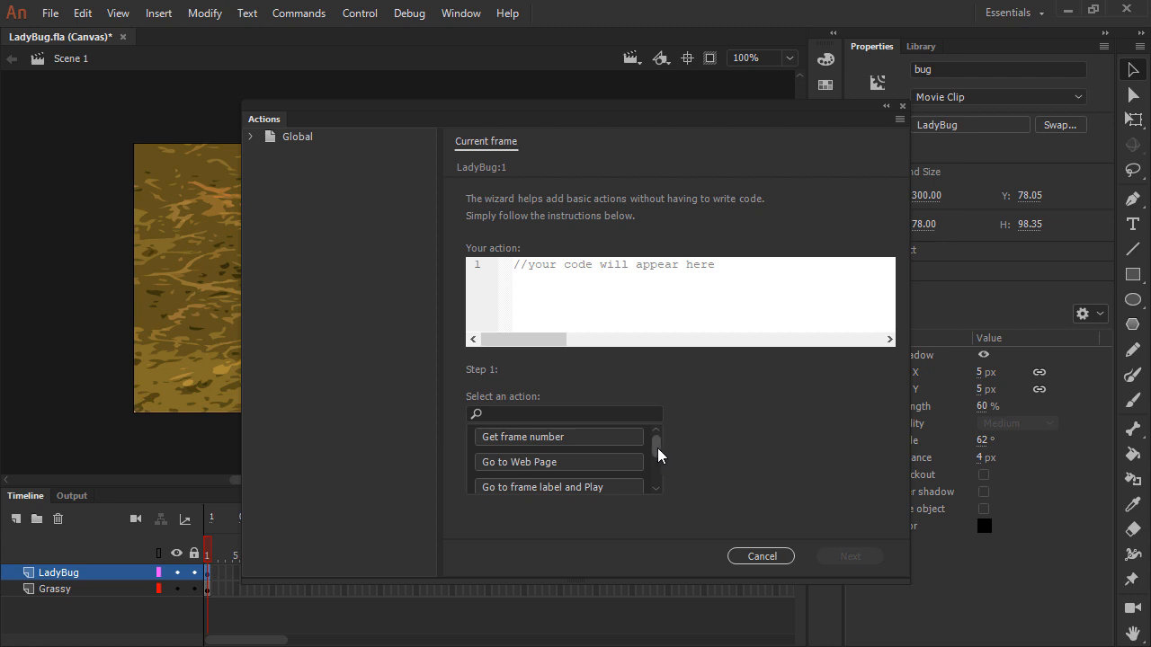
mouse_move(658, 454)
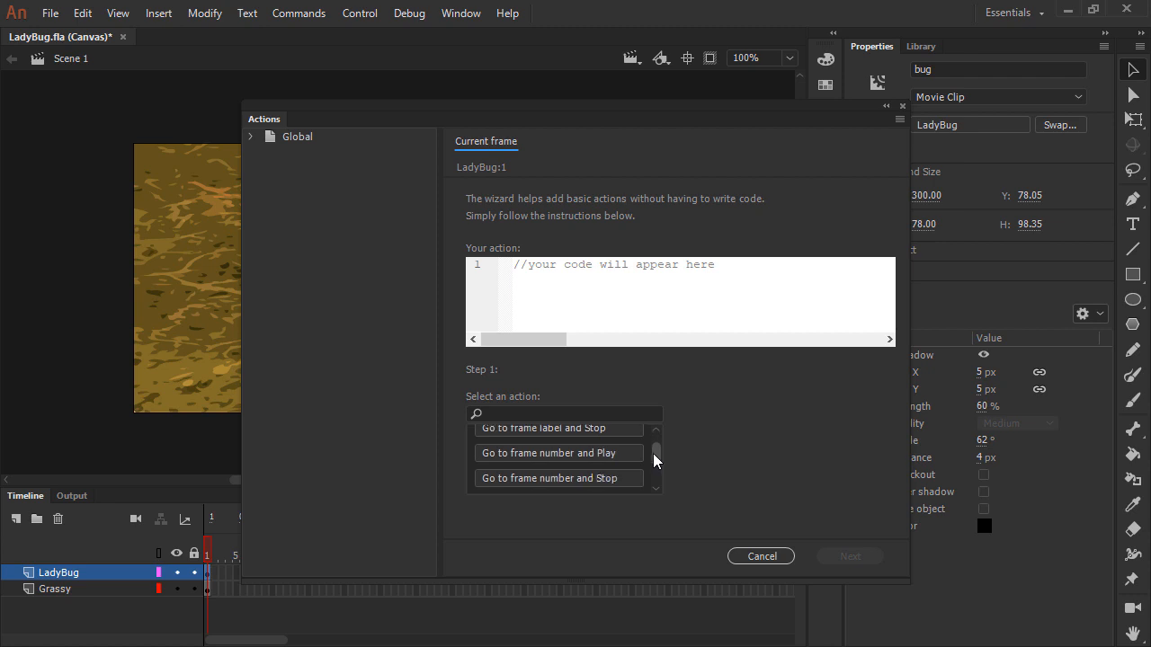
scroll(down, 3)
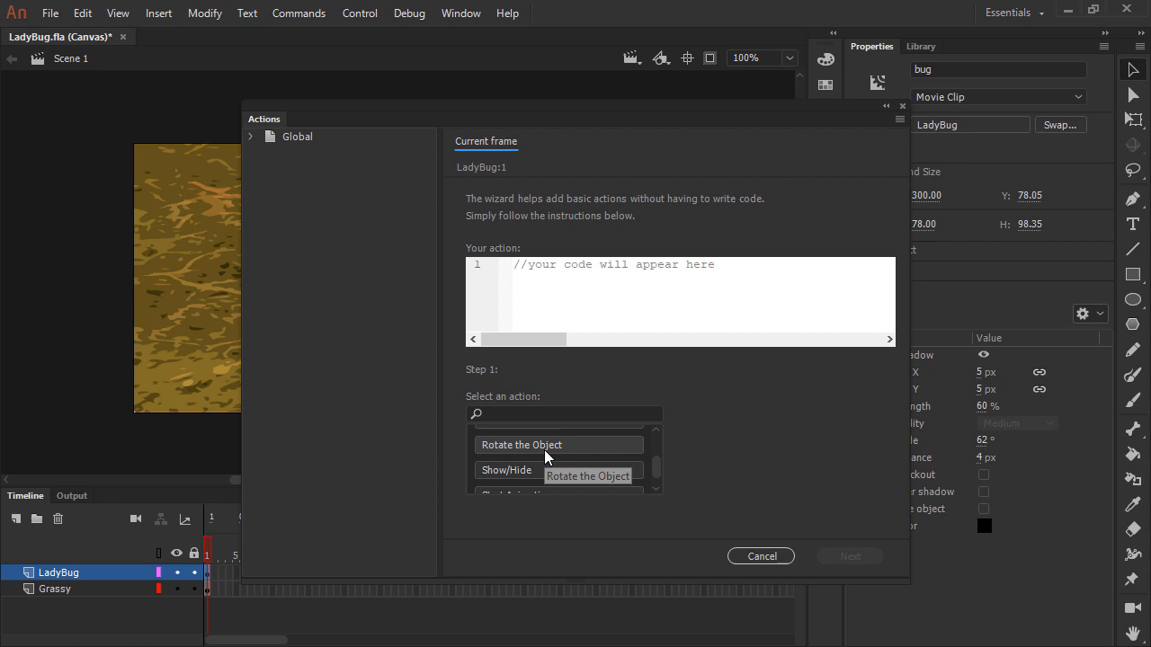
click(522, 446)
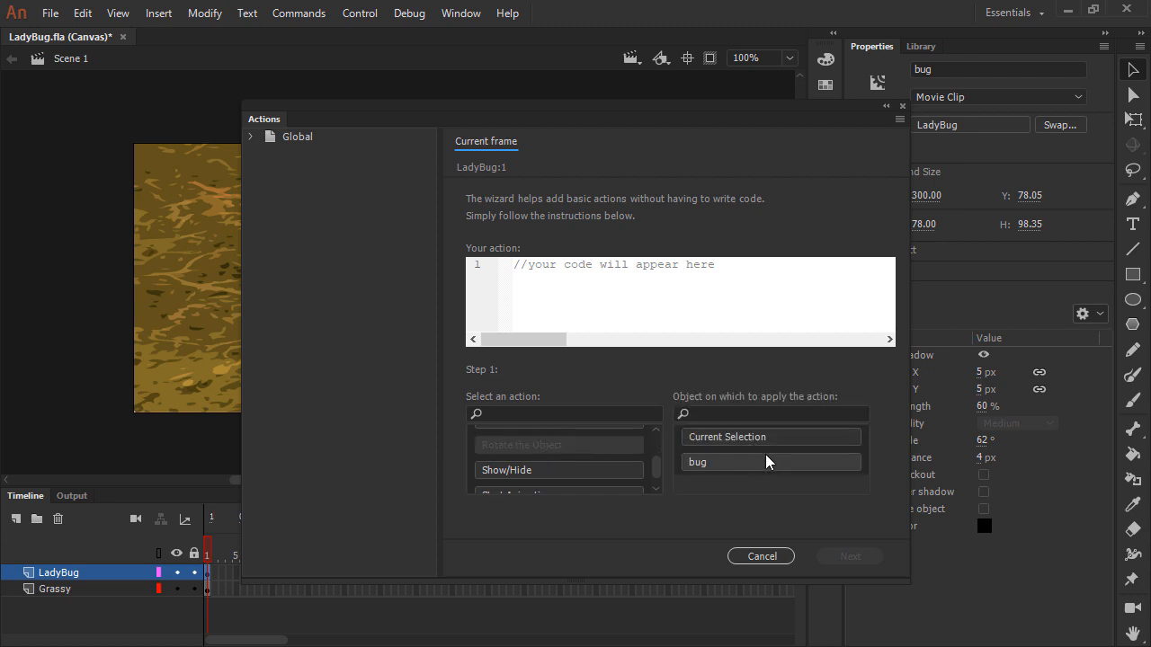
mouse_move(759, 467)
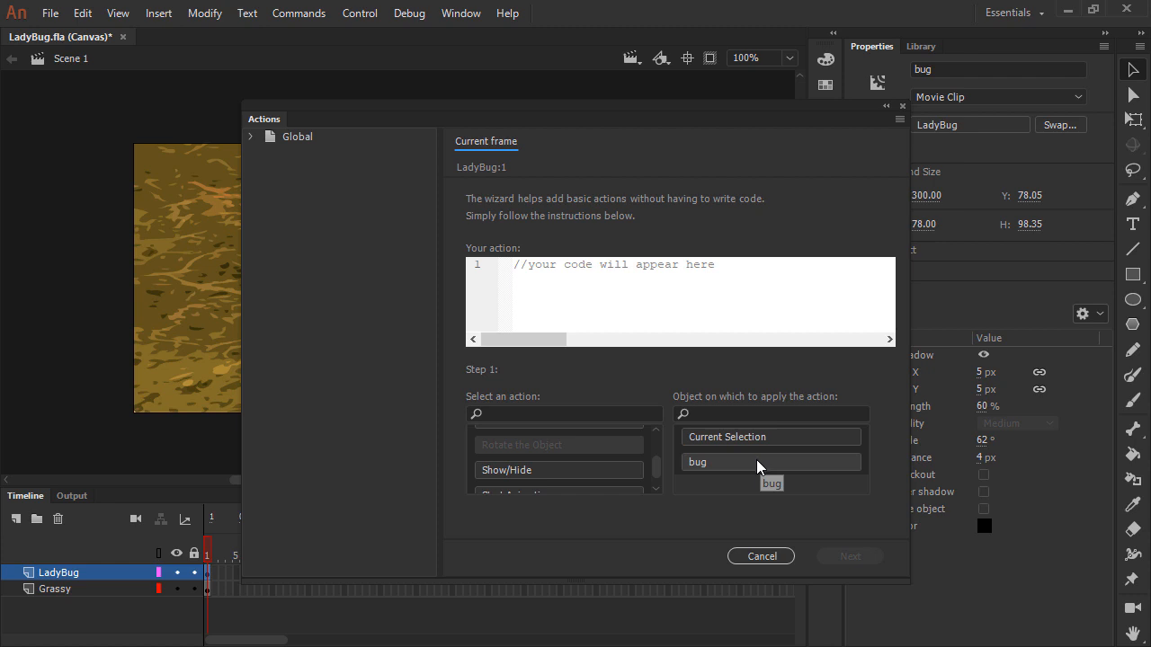
mouse_move(728, 464)
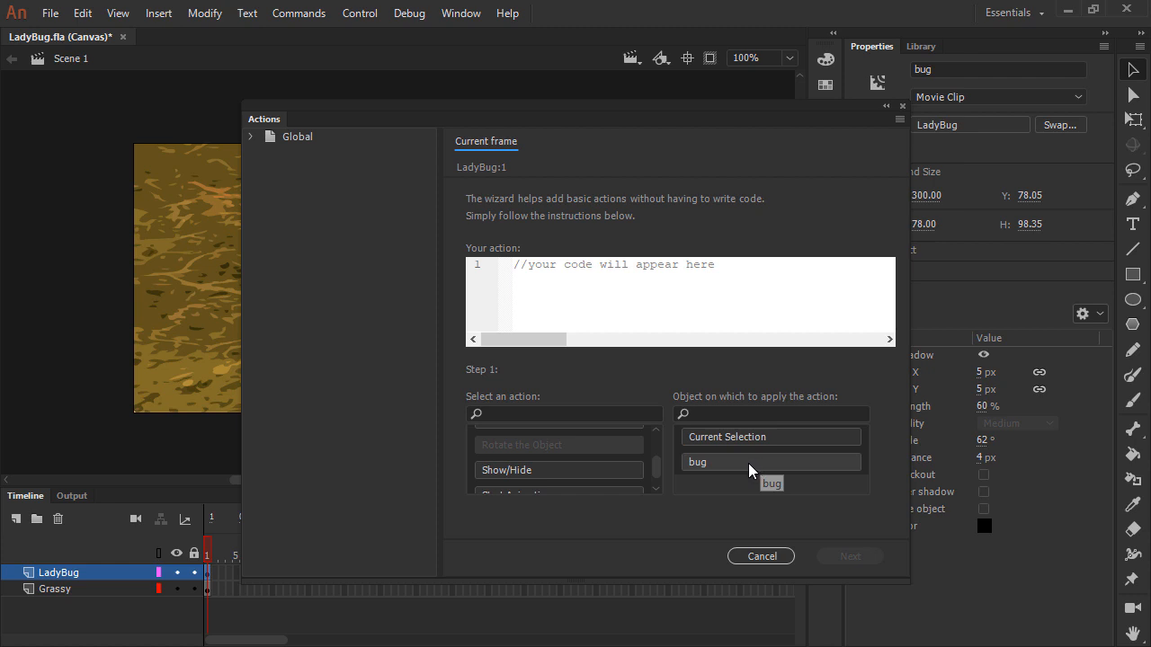
mouse_move(748, 472)
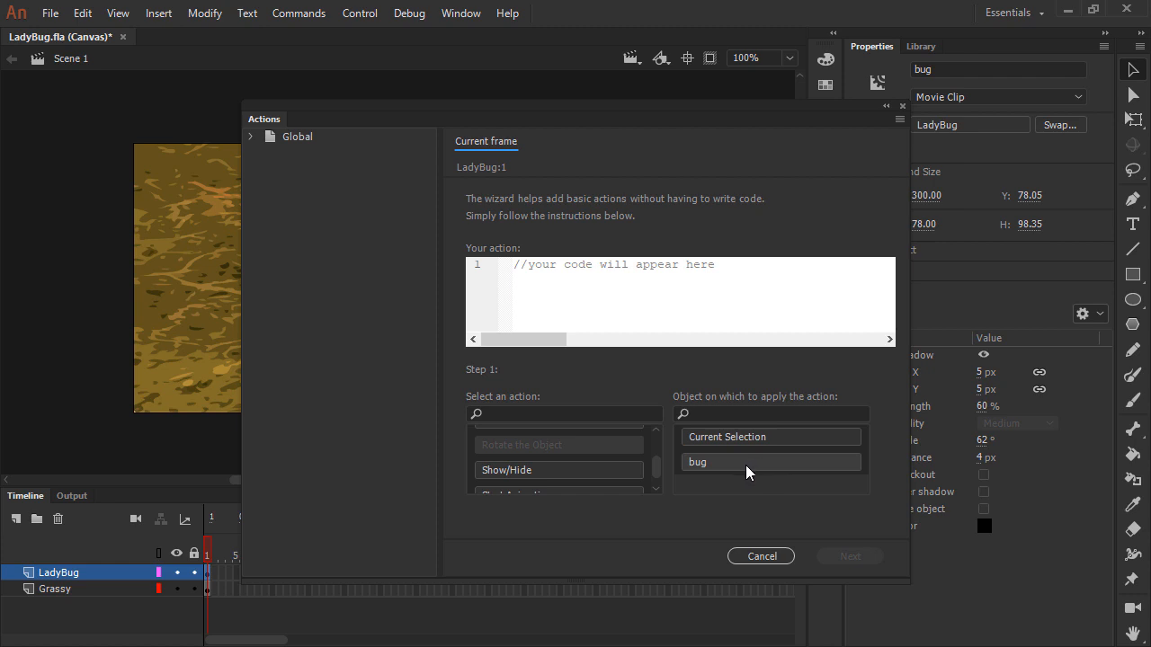
mouse_move(744, 471)
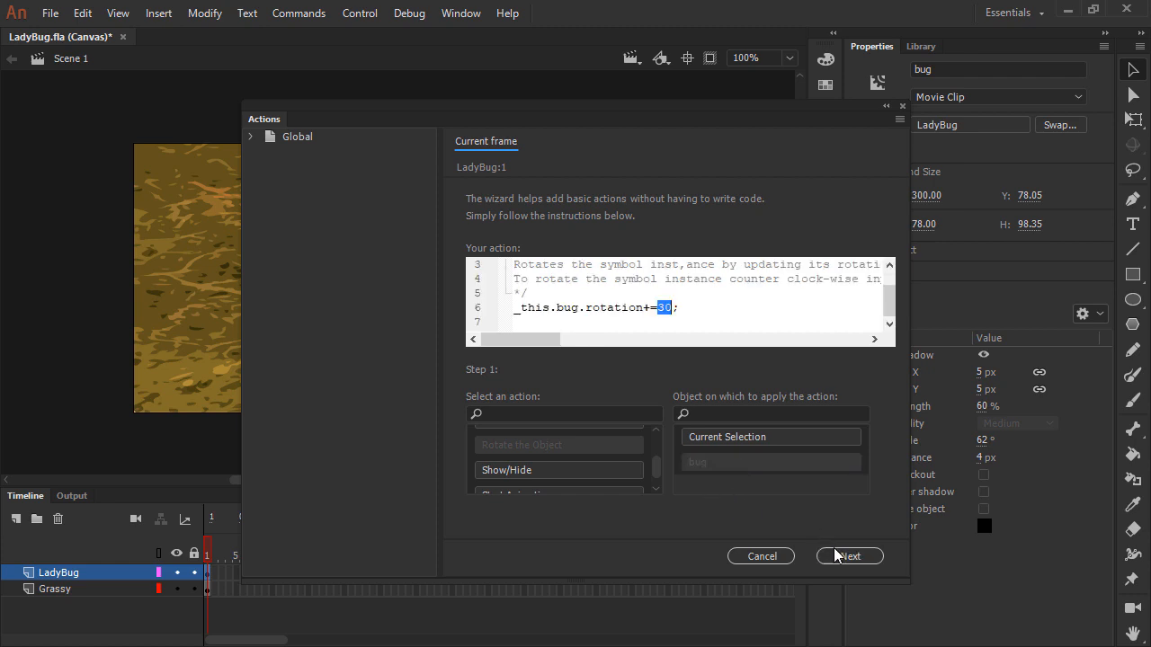
Step: Choose On Mouse Click on bug as the trigger and finish, adding the 30-degree rotation code
click(849, 557)
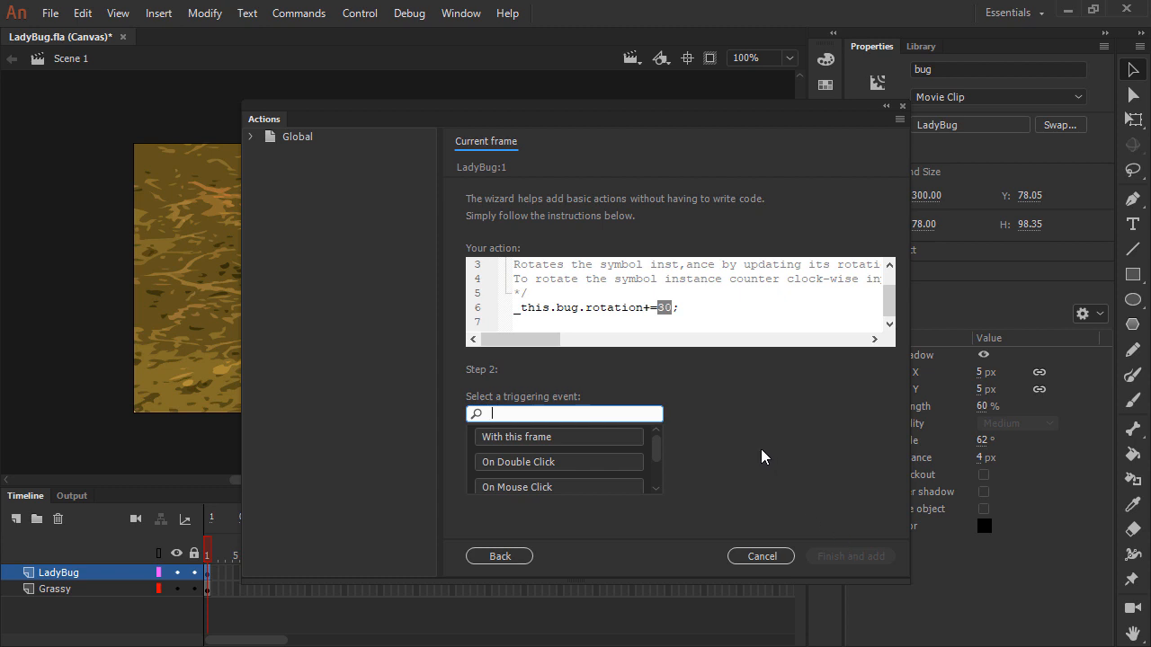
mouse_move(759, 446)
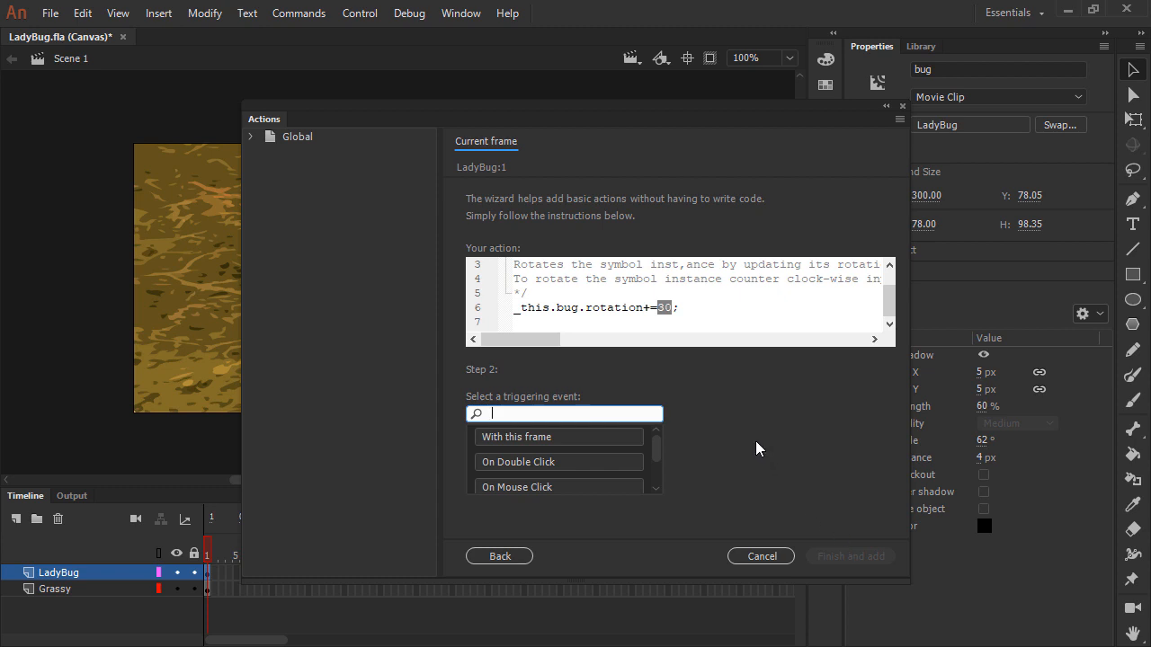
scroll(down, 3)
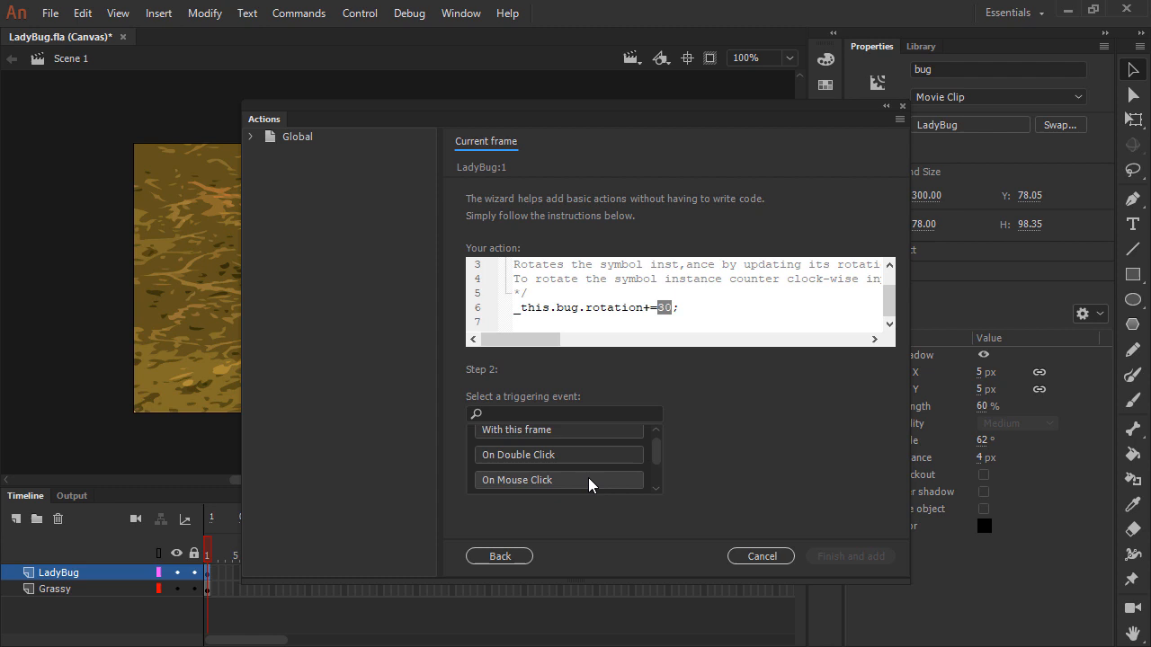
mouse_move(585, 482)
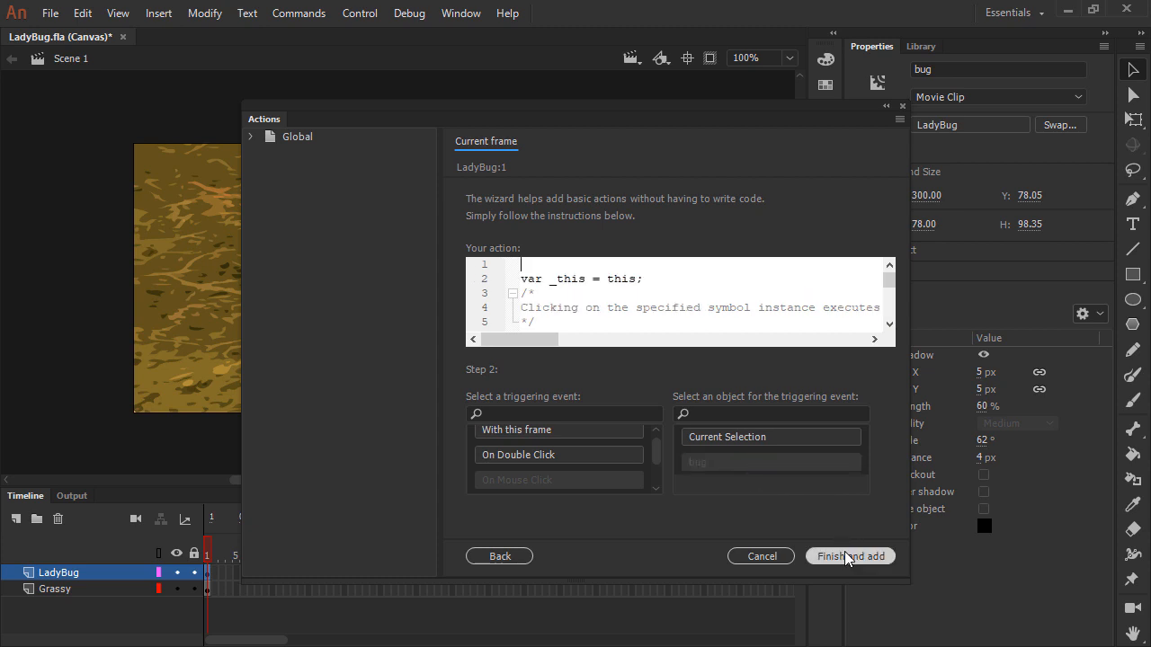
mouse_move(842, 559)
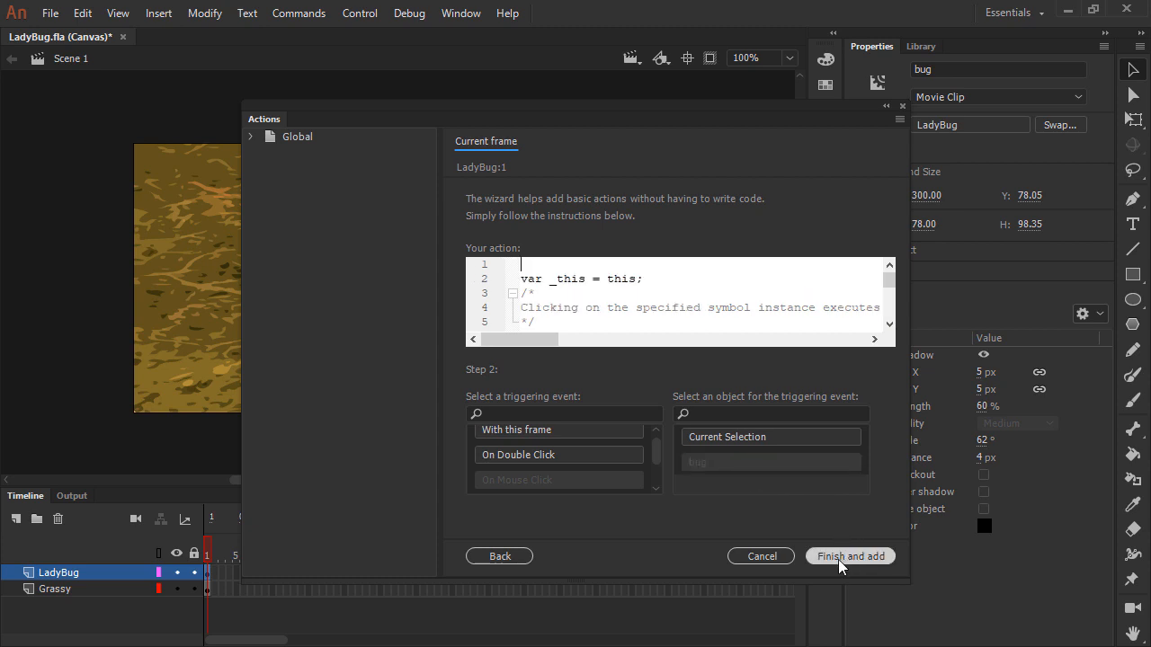
click(849, 556)
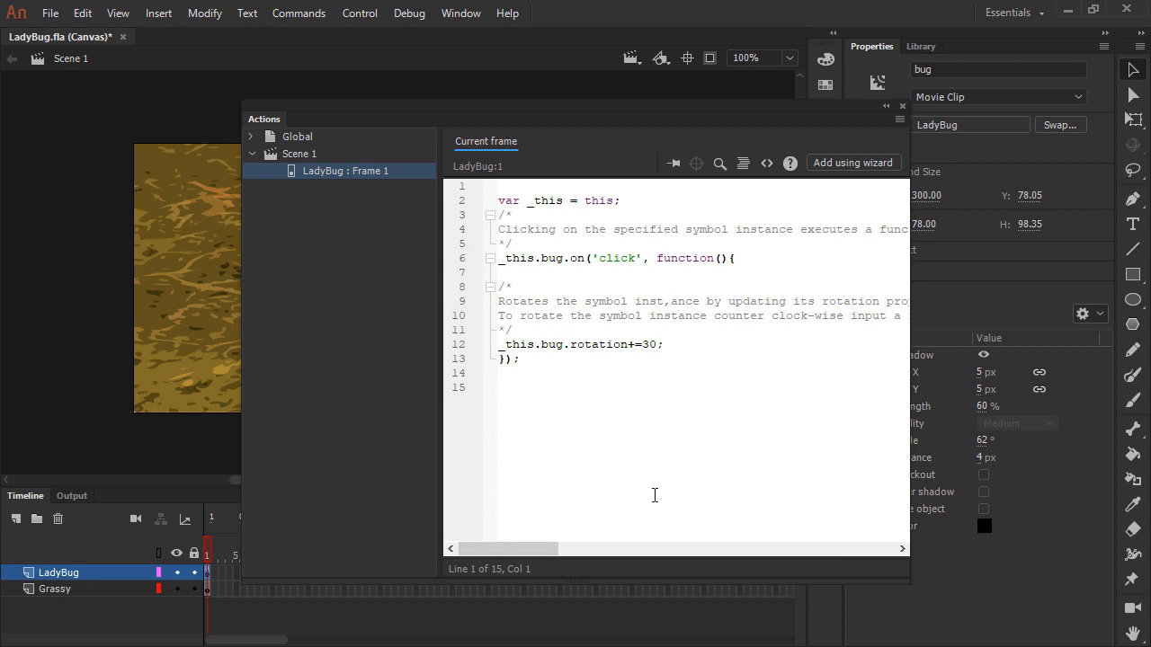
mouse_move(641, 489)
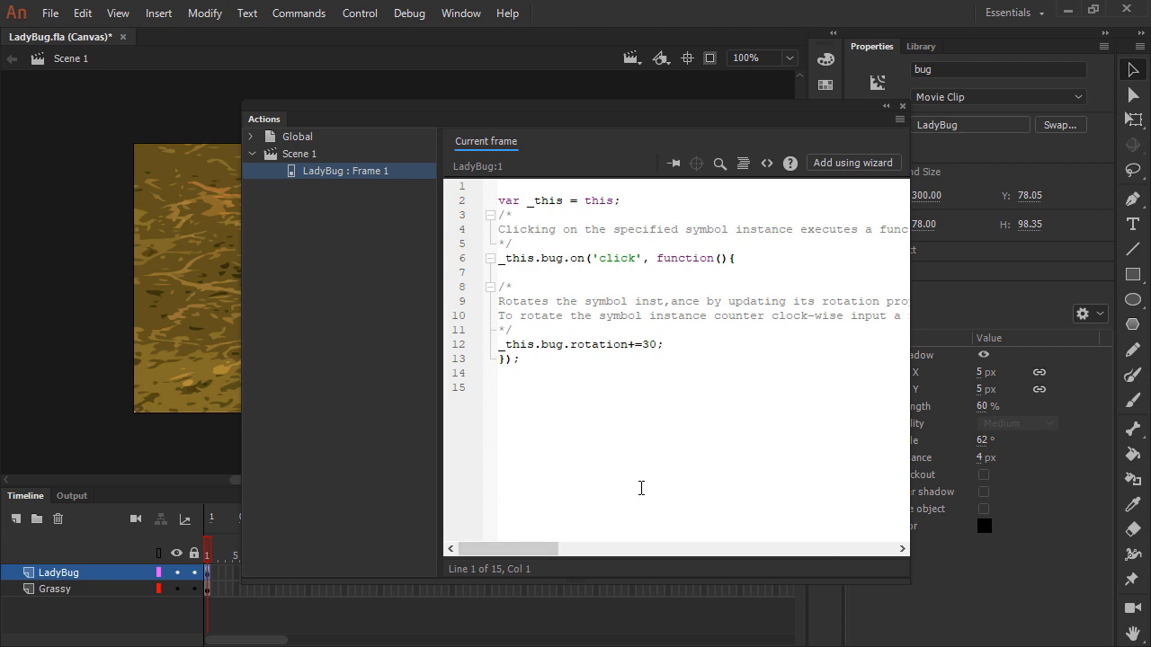
mouse_move(666, 432)
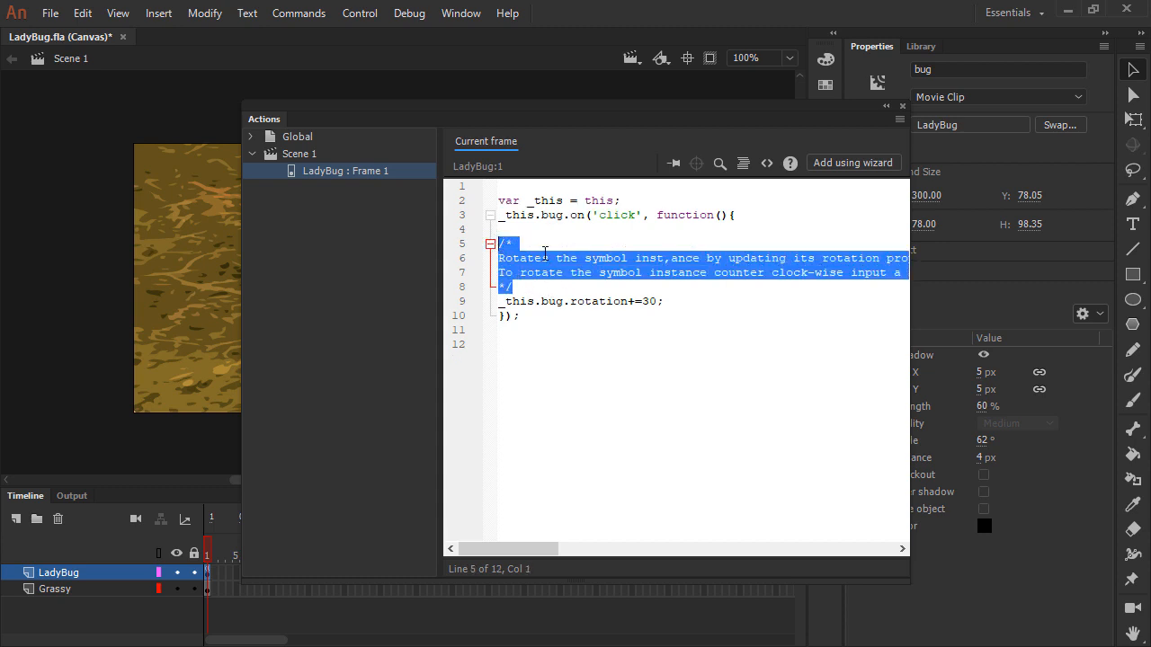
Step: Delete the wizard's /* */ comment blocks and place the cursor at the script's start
key(Delete)
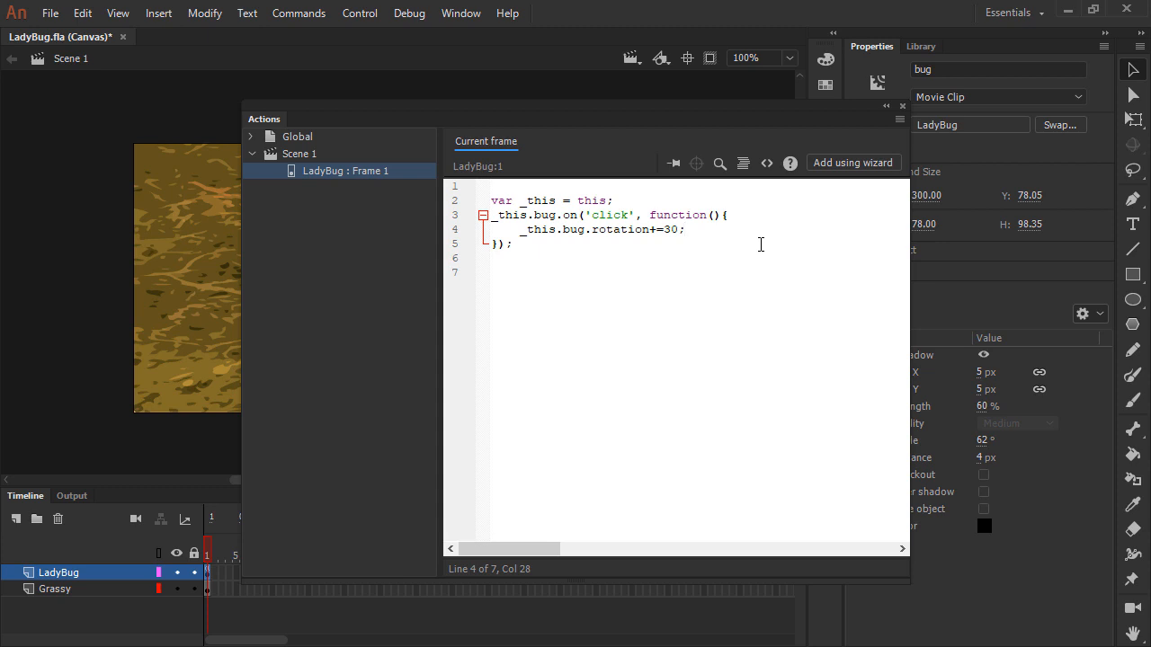
click(689, 230)
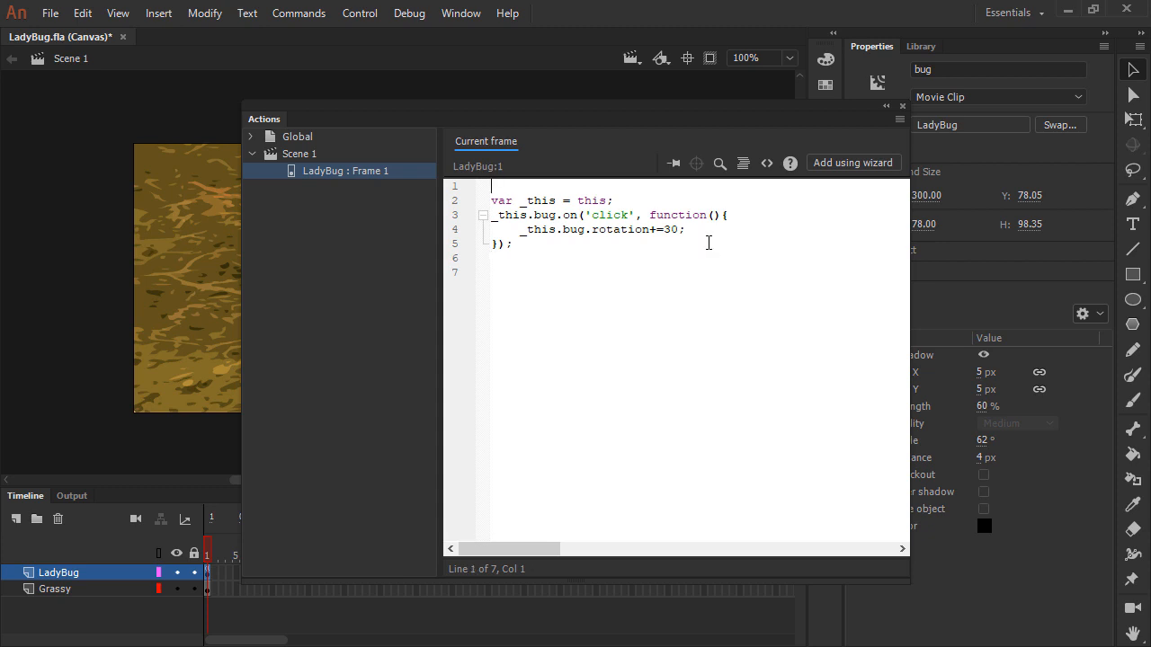
Step: Add stage.enableMouseOver(30); at line 1 and delete the _this.bug.on('click') handler block
text(stage.enableMouseOver(30);)
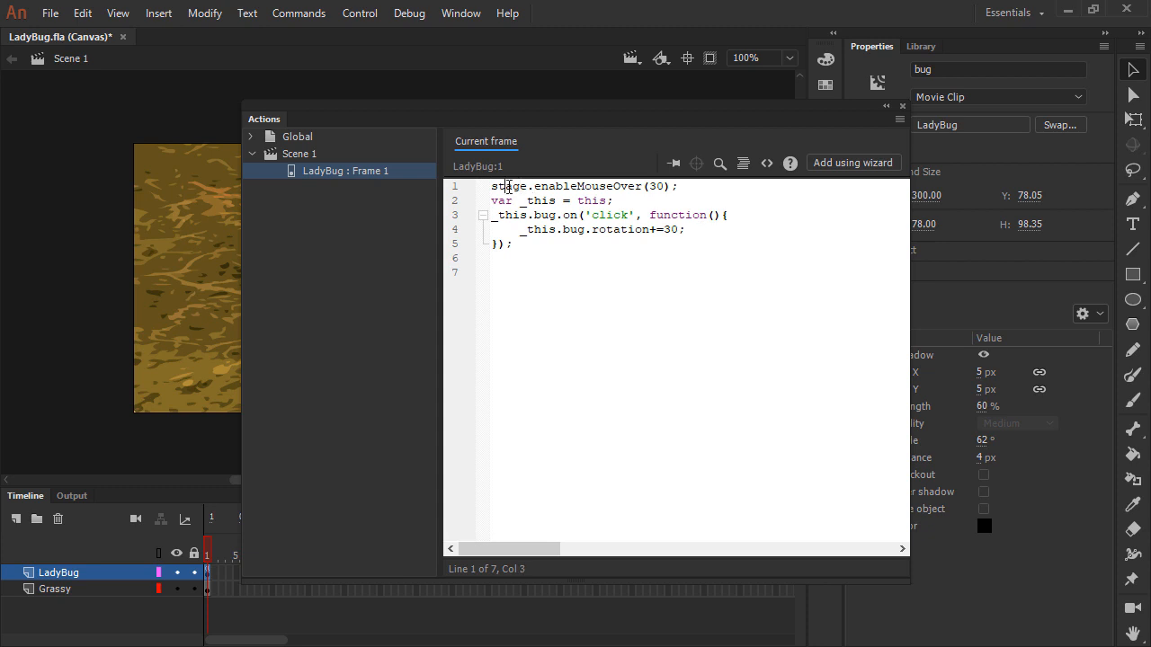
double_click(587, 185)
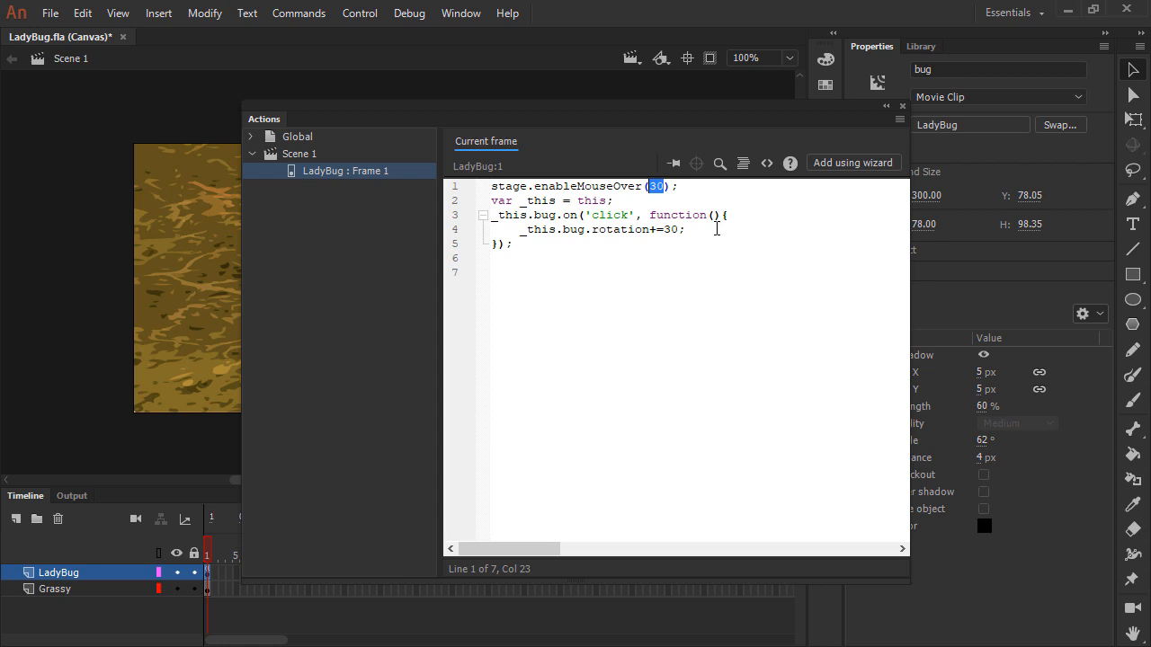
mouse_move(709, 223)
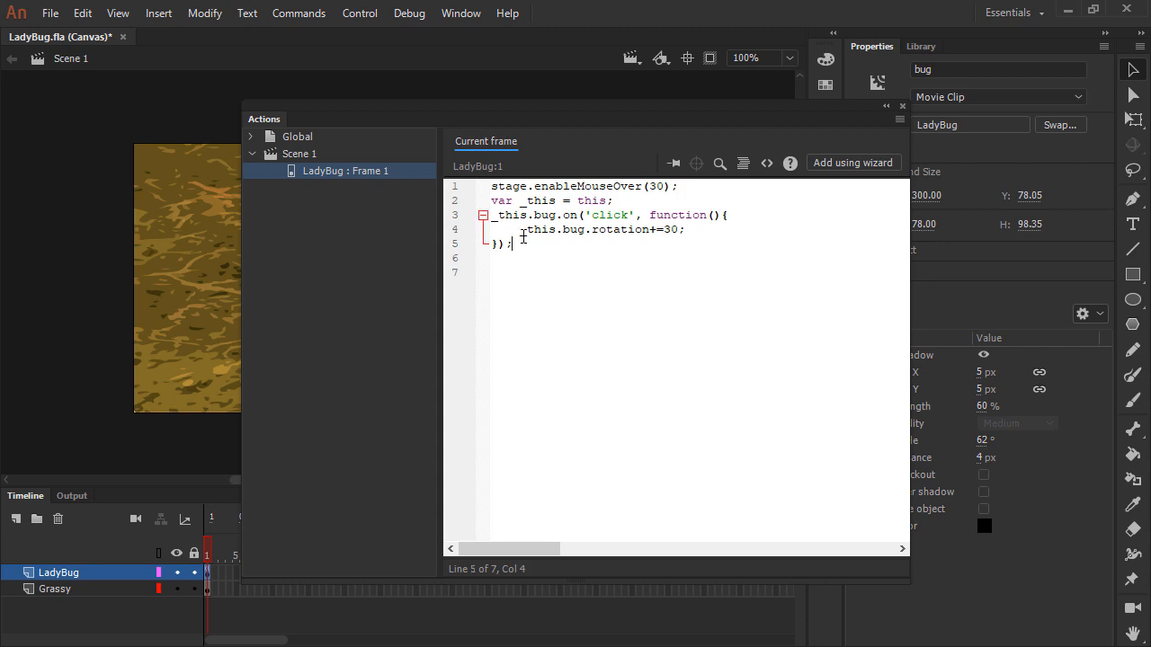
drag(490, 216, 515, 245)
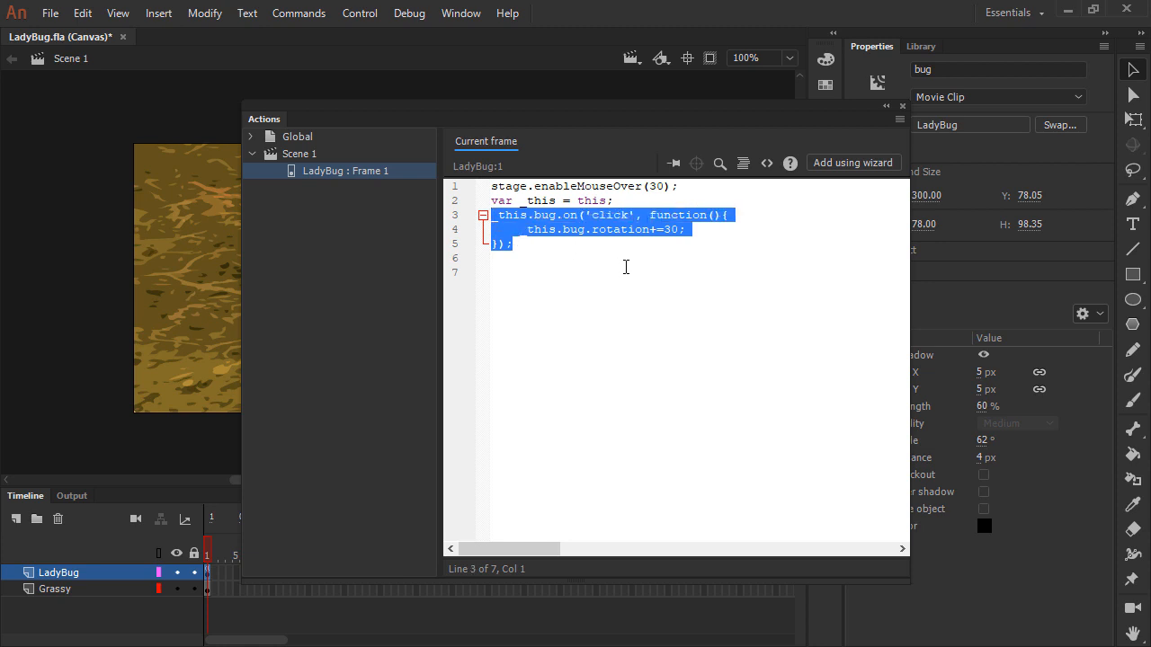
key(Delete)
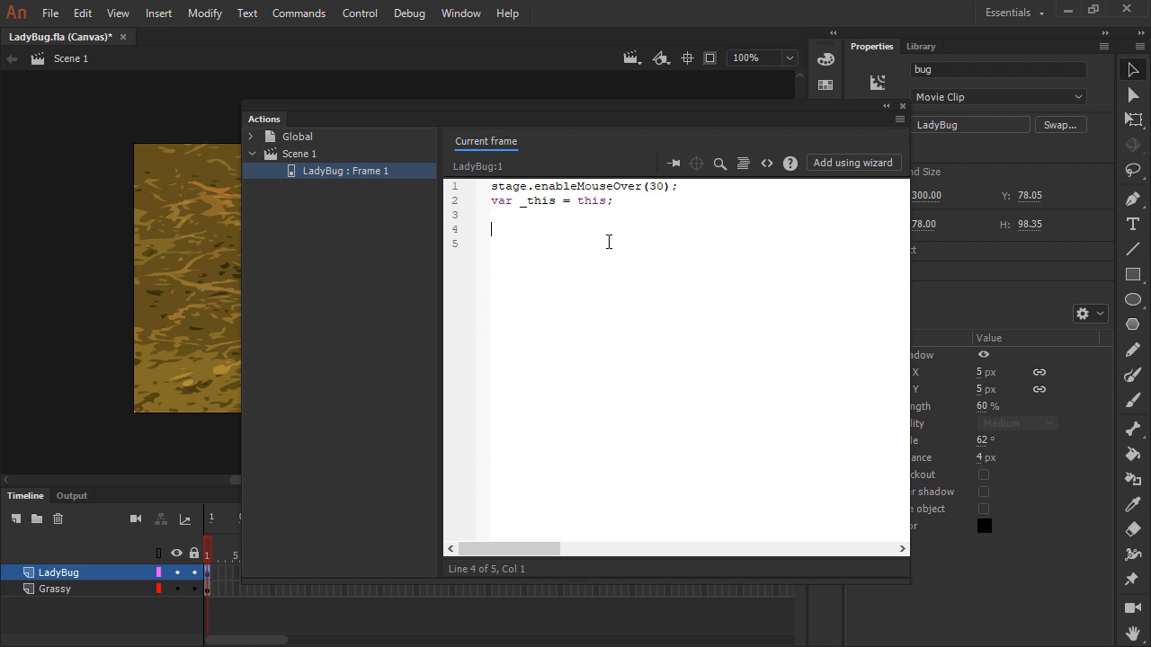
Step: Add a stage.on('stagemousemove') handler setting _this.bug.rotation via Math.atan2 in degrees
click(586, 216)
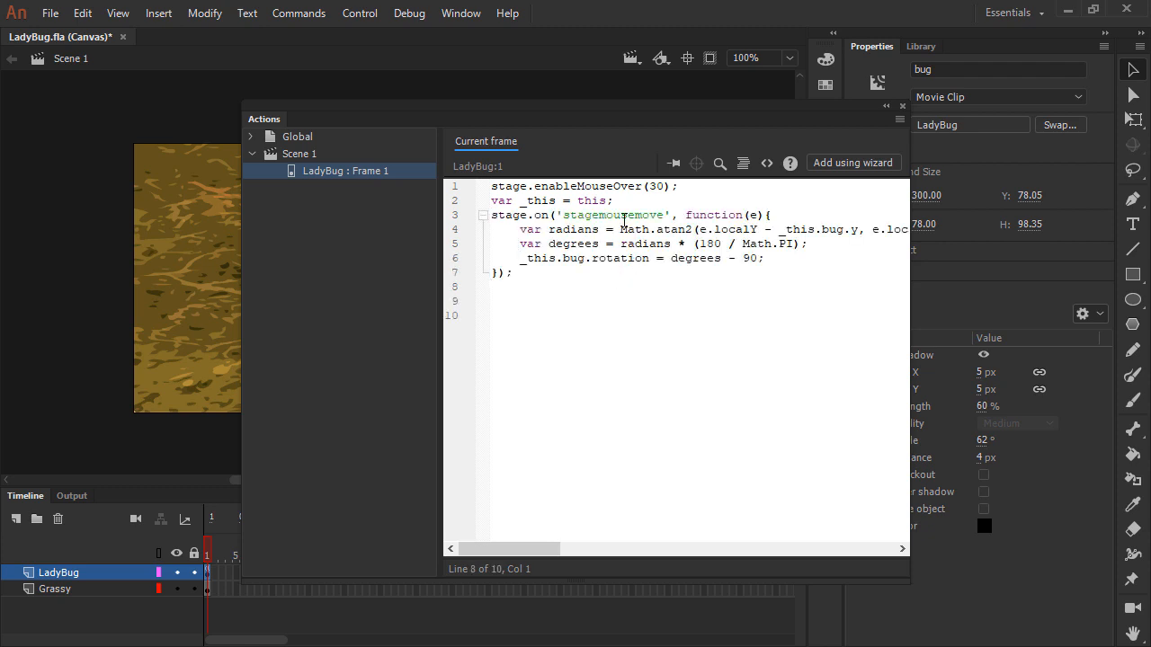
double_click(611, 216)
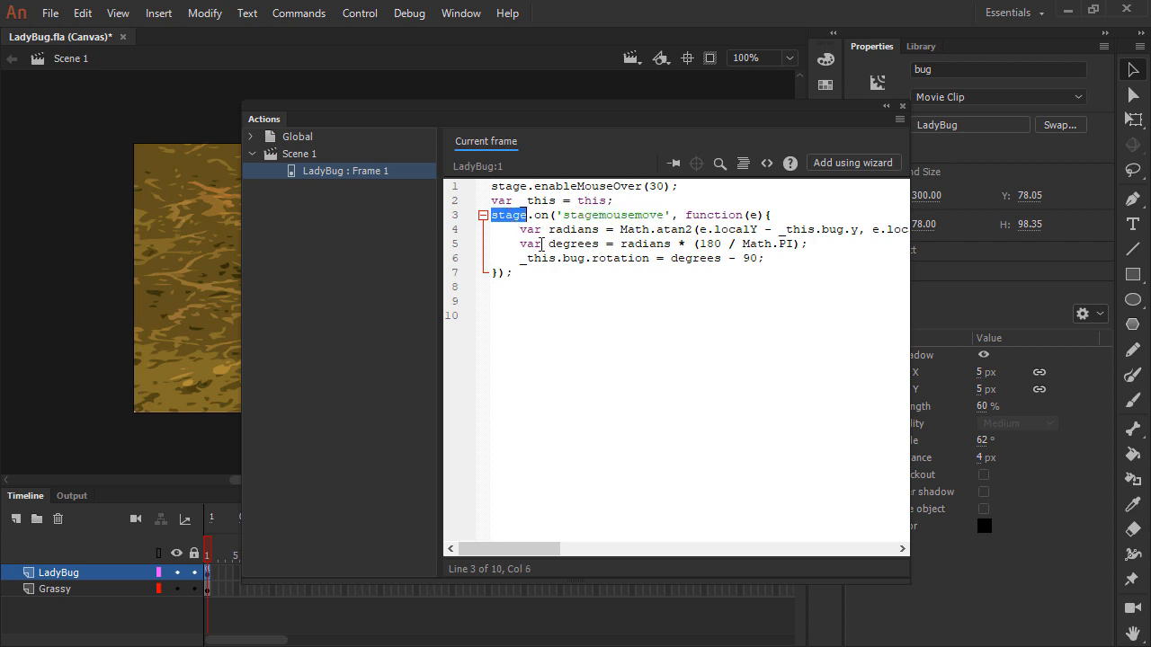
double_click(573, 230)
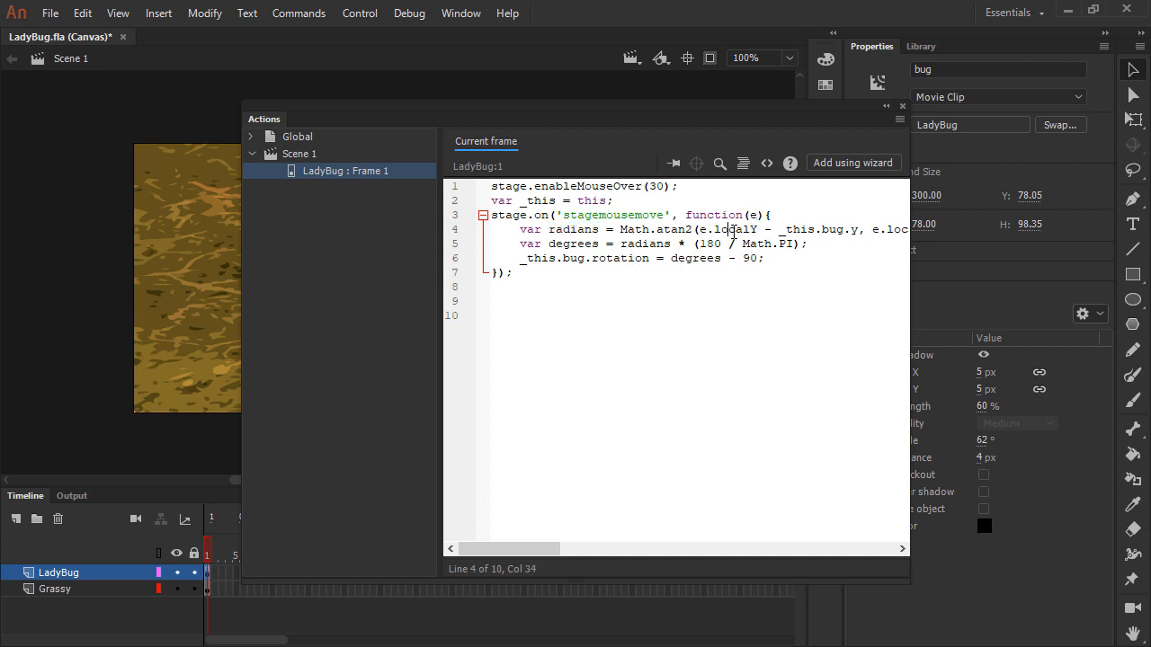
double_click(737, 230)
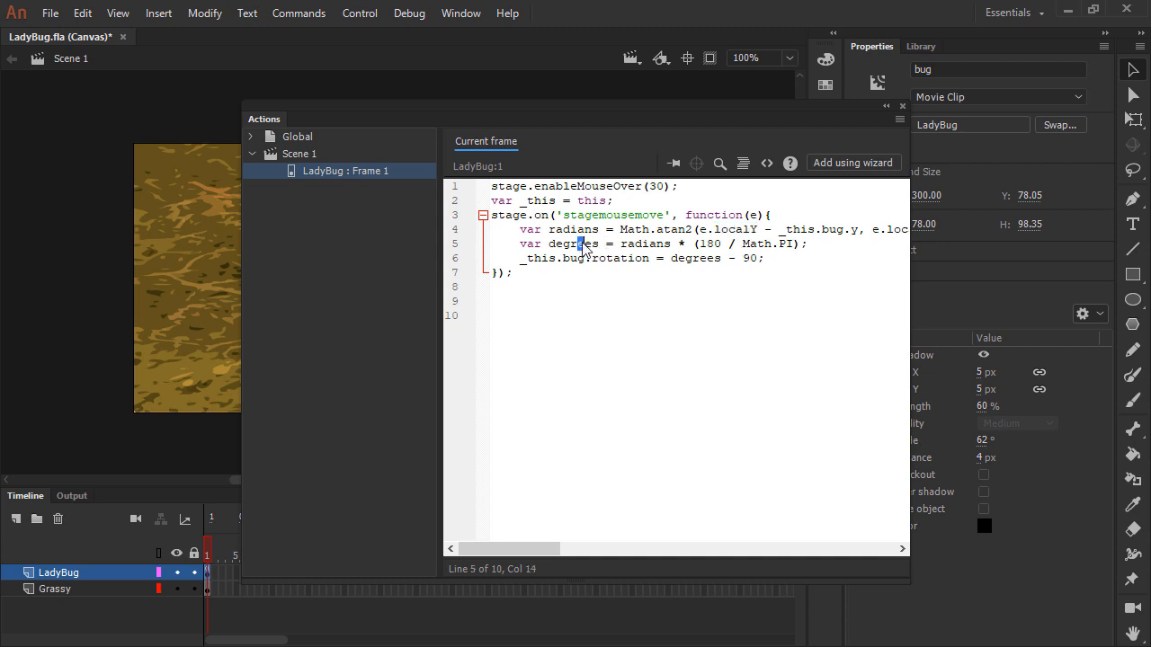
double_click(572, 244)
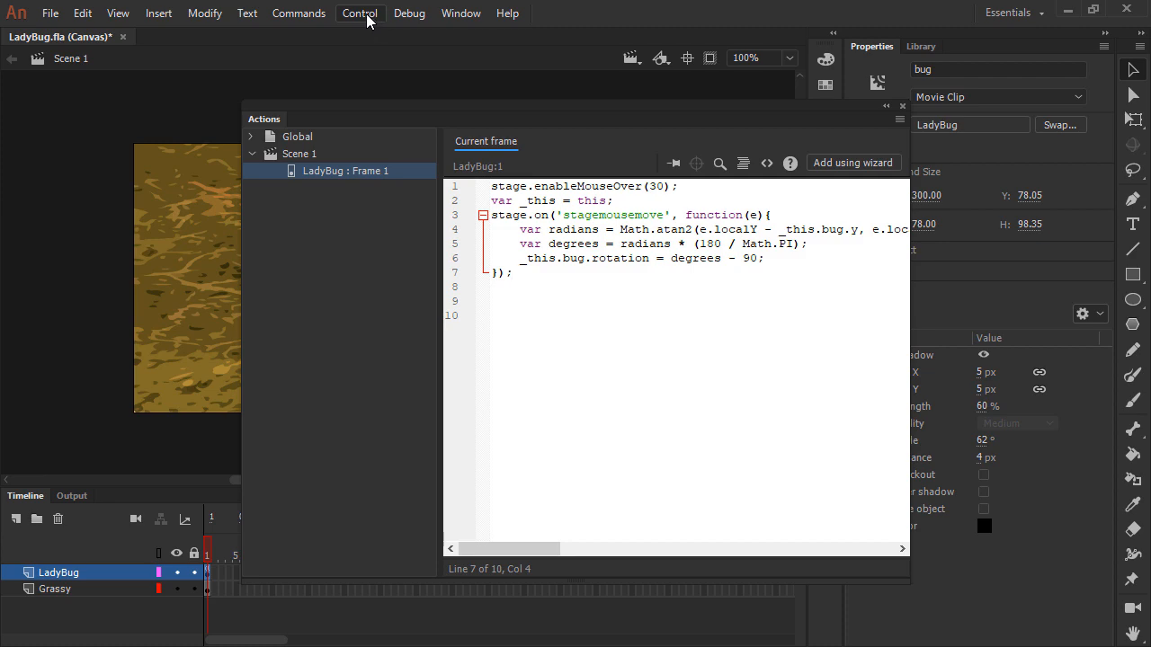
Step: Run Control > Test to preview the LadyBug movie in the browser
click(360, 12)
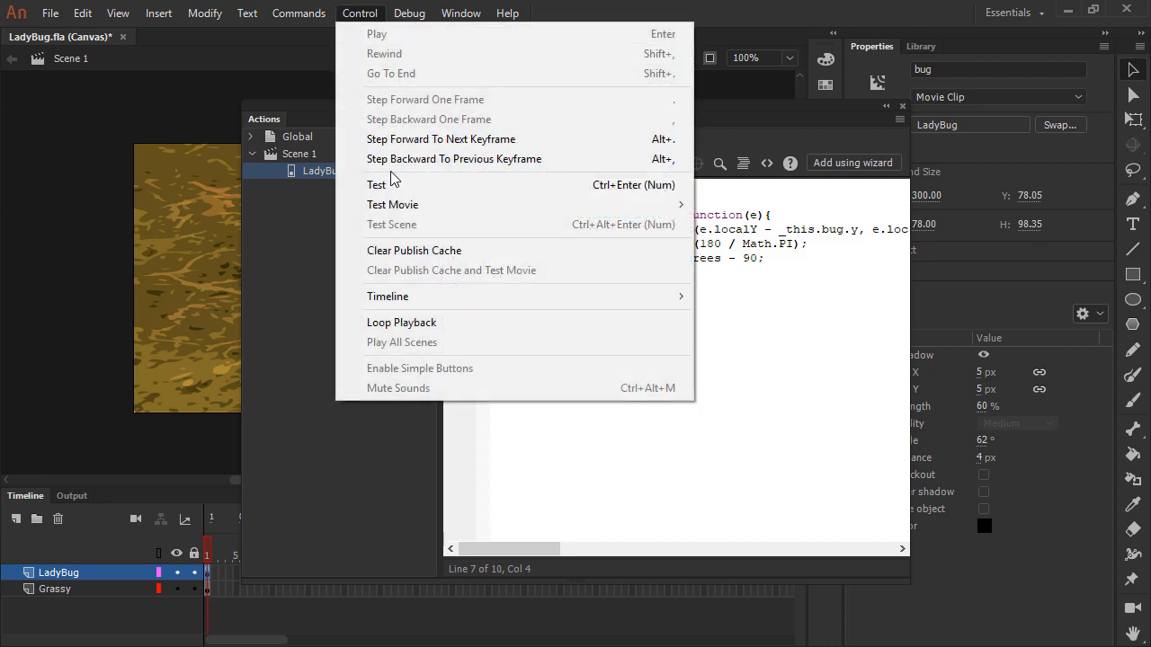
click(392, 205)
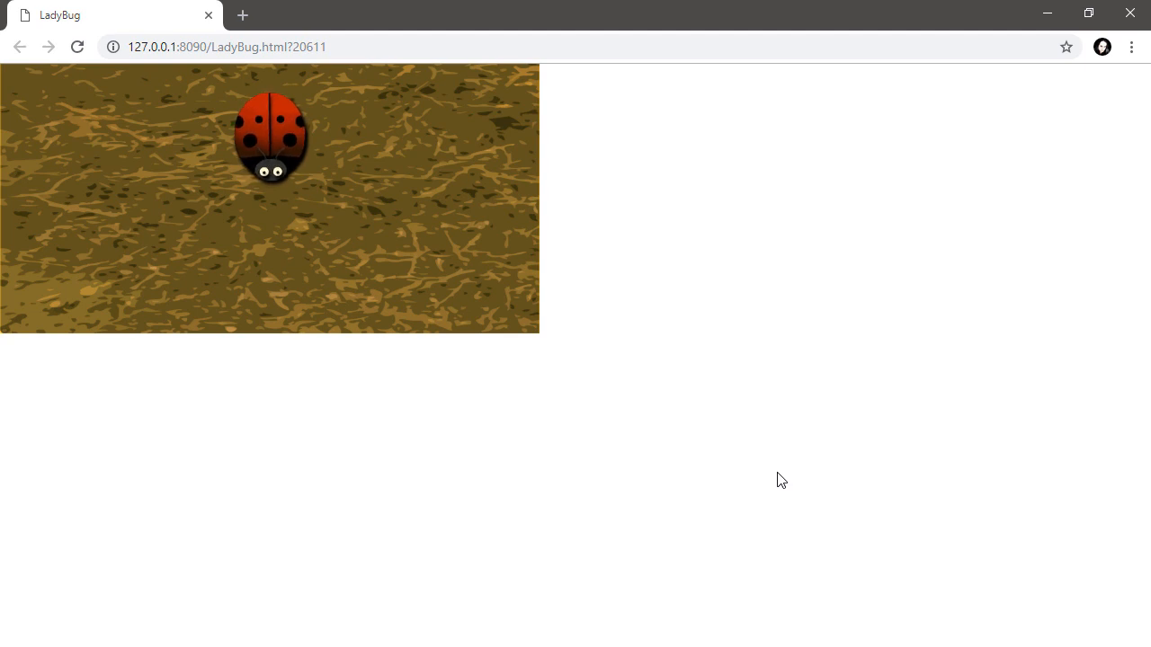
mouse_move(673, 199)
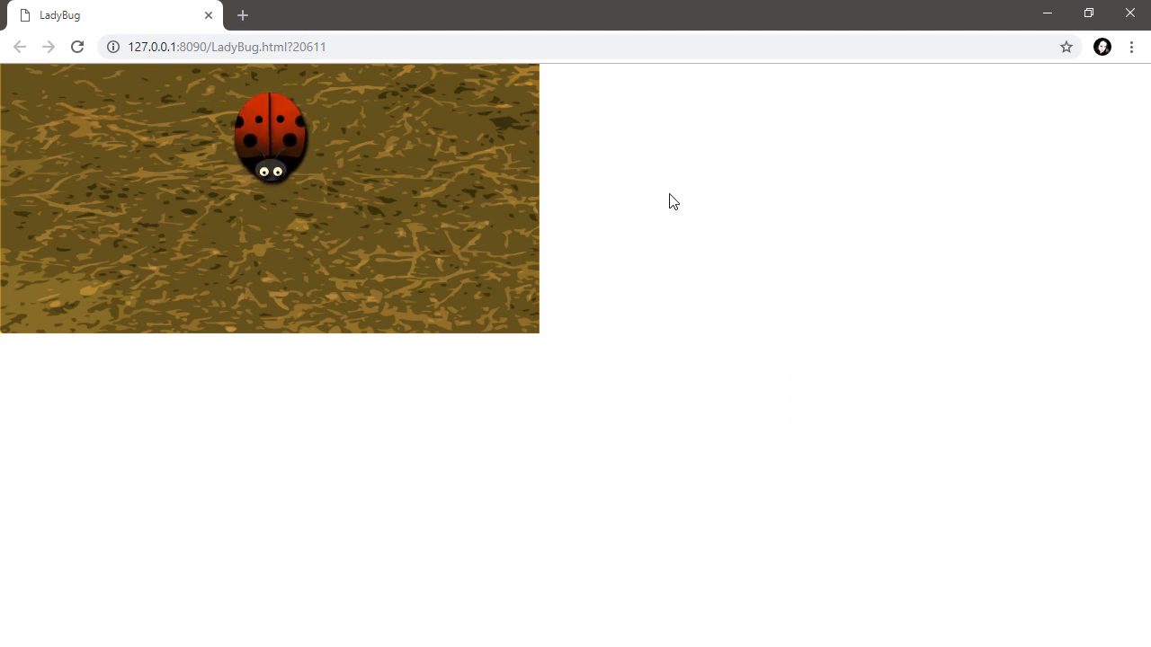